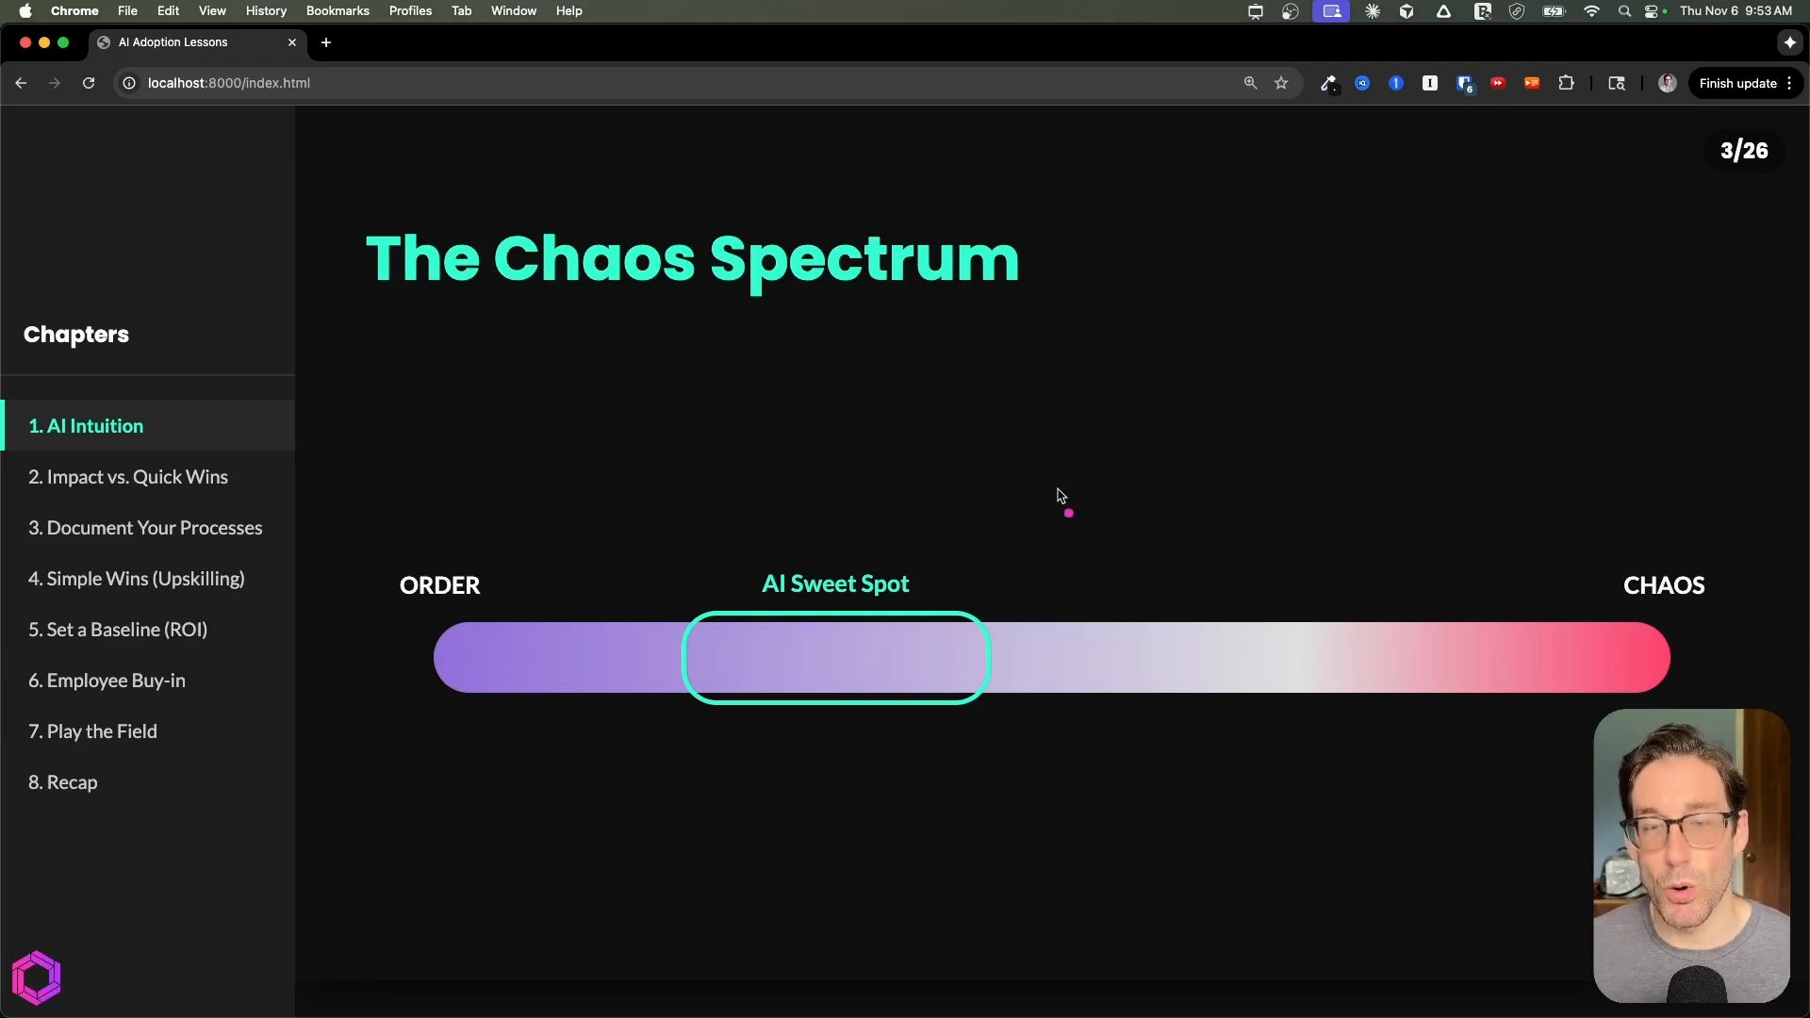
{"action": "mouse_move", "coordinate": [293, 624]}
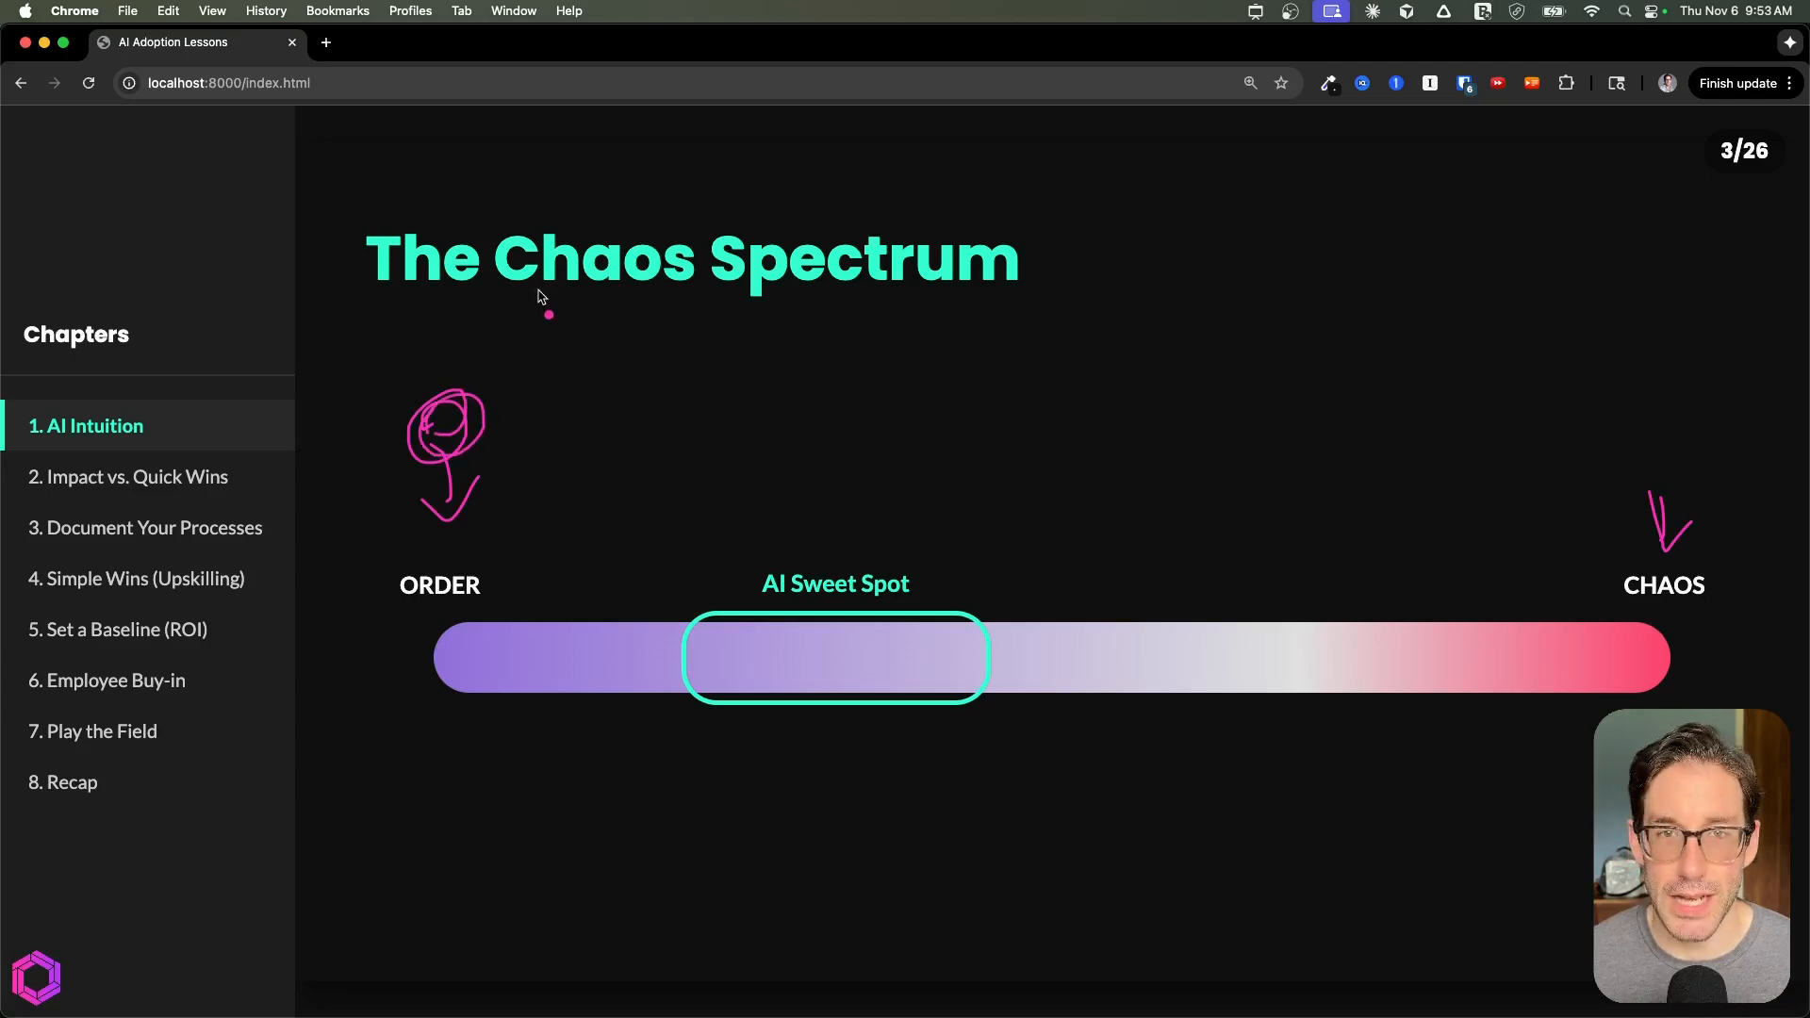
{"action": "mouse_move", "coordinate": [392, 396]}
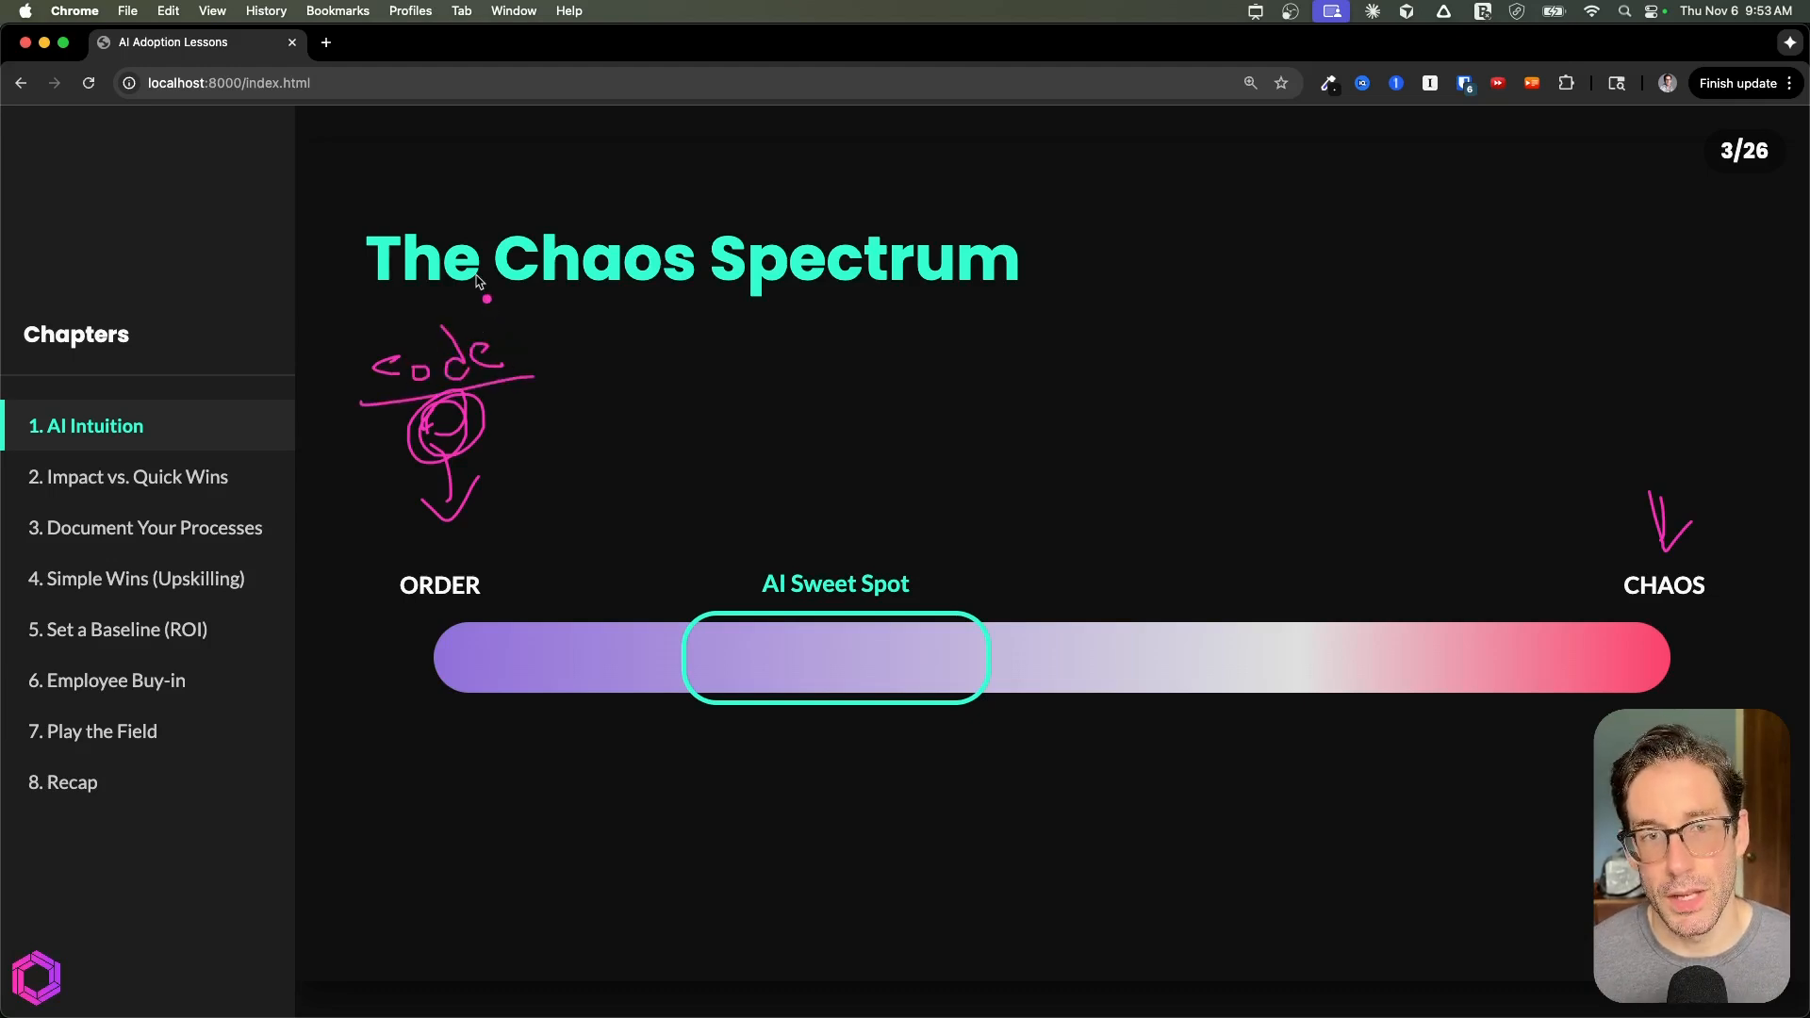
{"action": "mouse_move", "coordinate": [667, 644]}
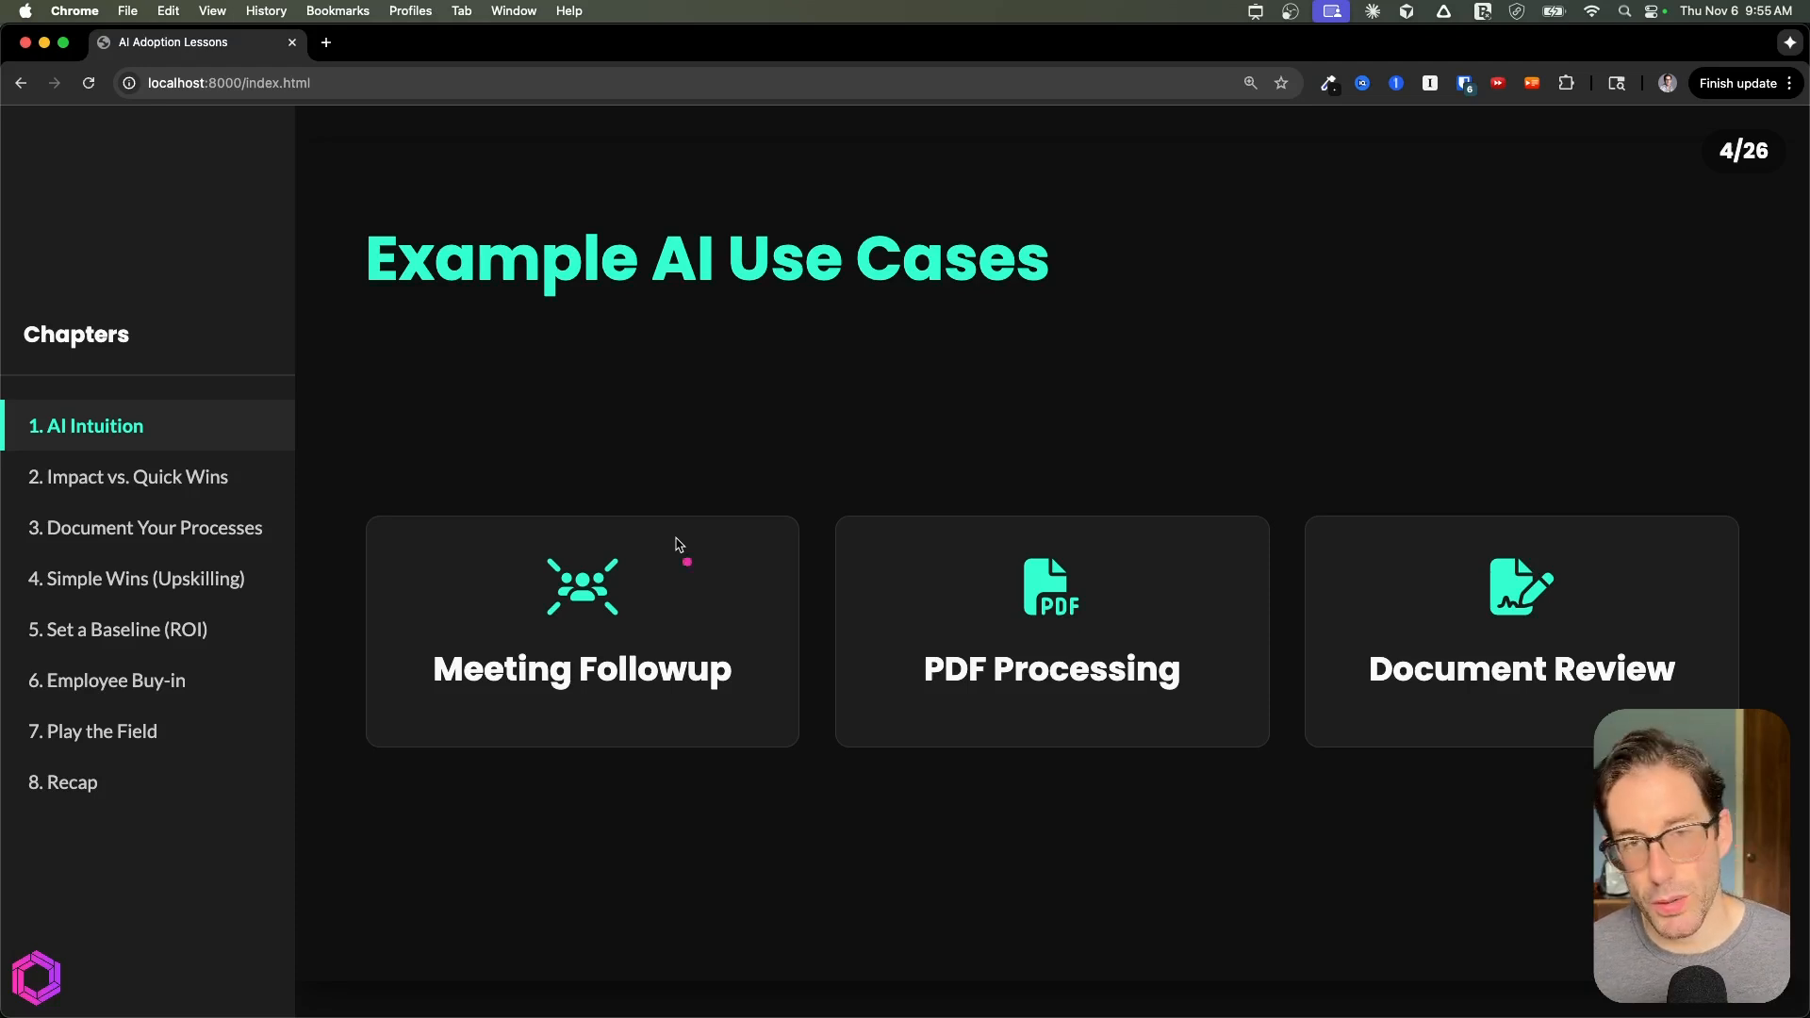
{"action": "mouse_move", "coordinate": [679, 446]}
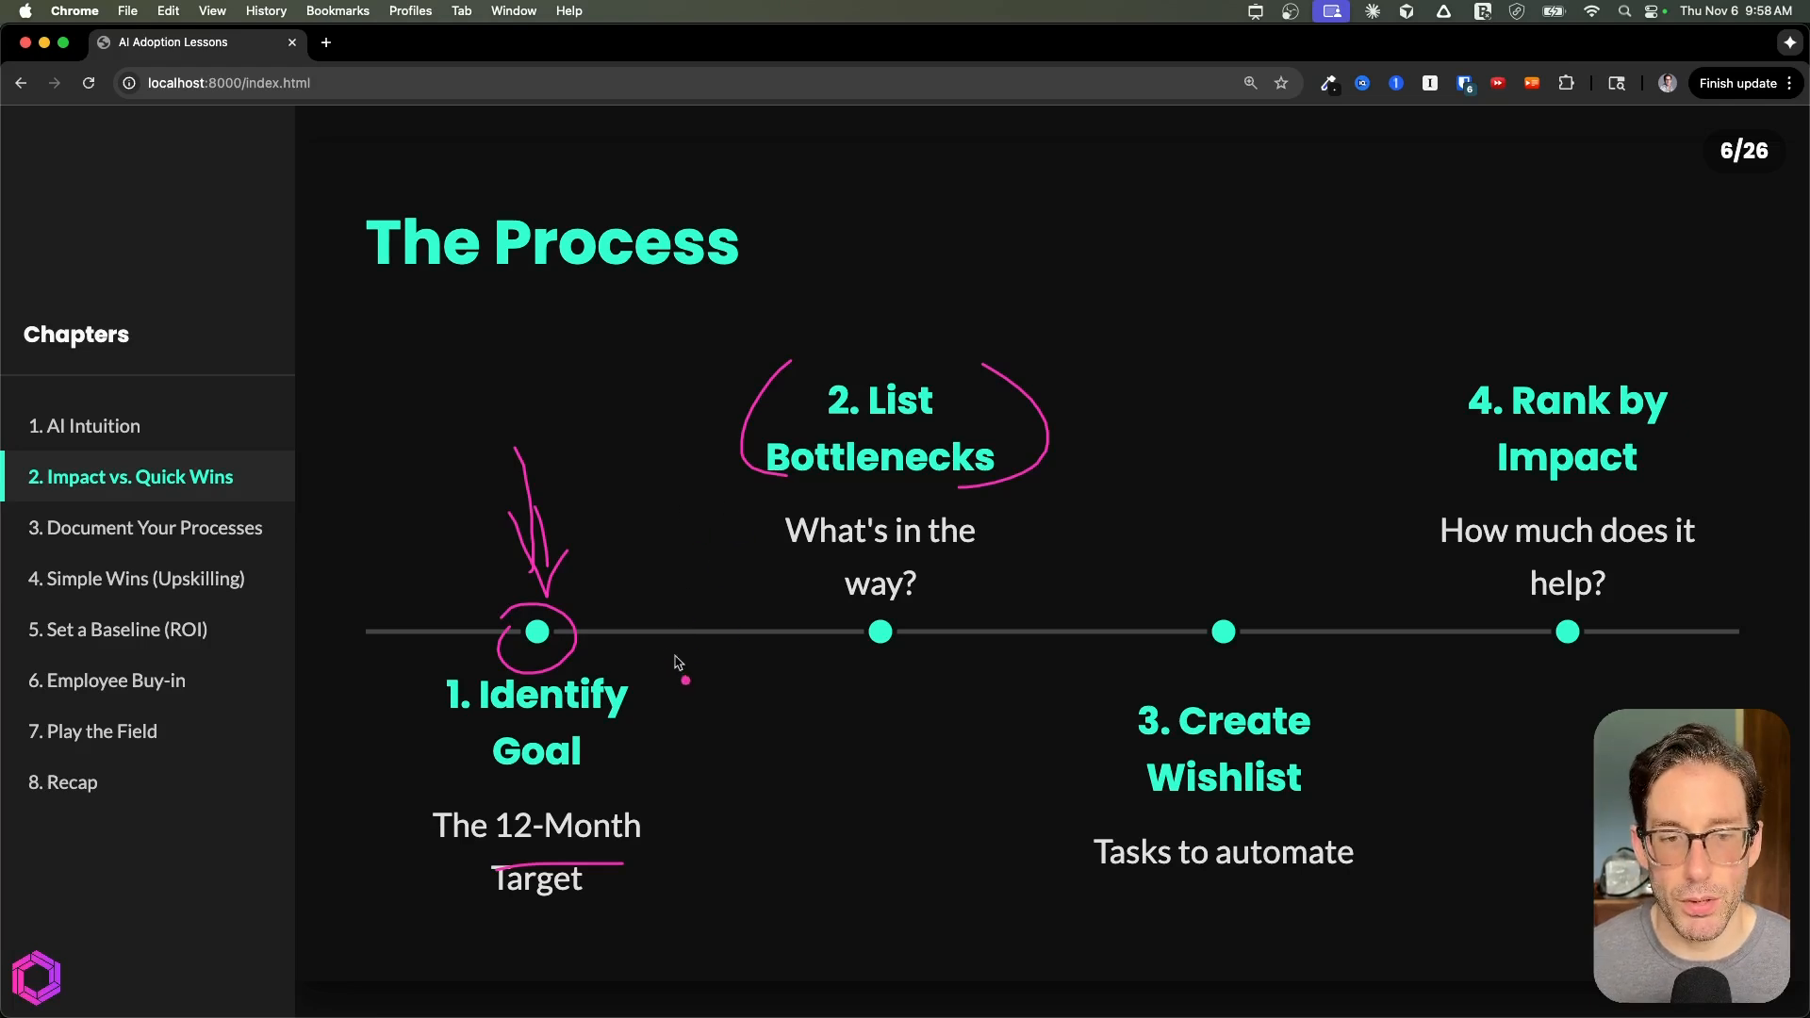
{"action": "mouse_move", "coordinate": [756, 549]}
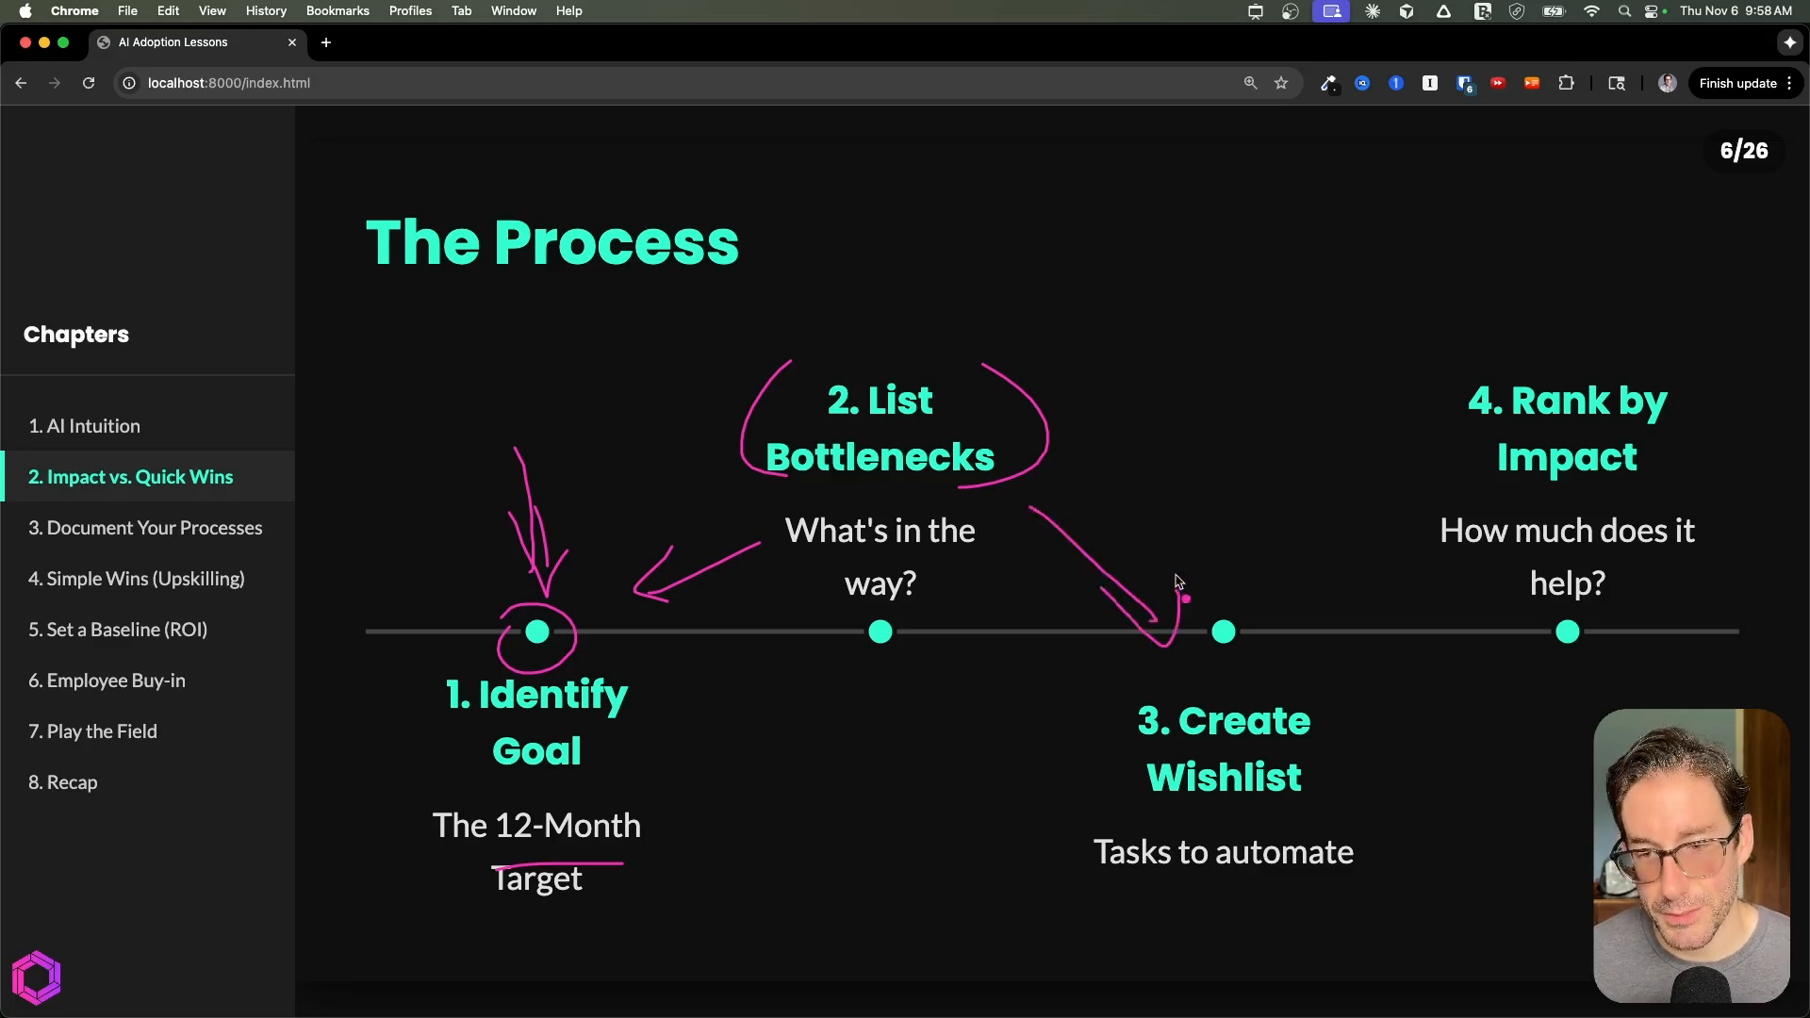
{"action": "mouse_move", "coordinate": [1138, 662]}
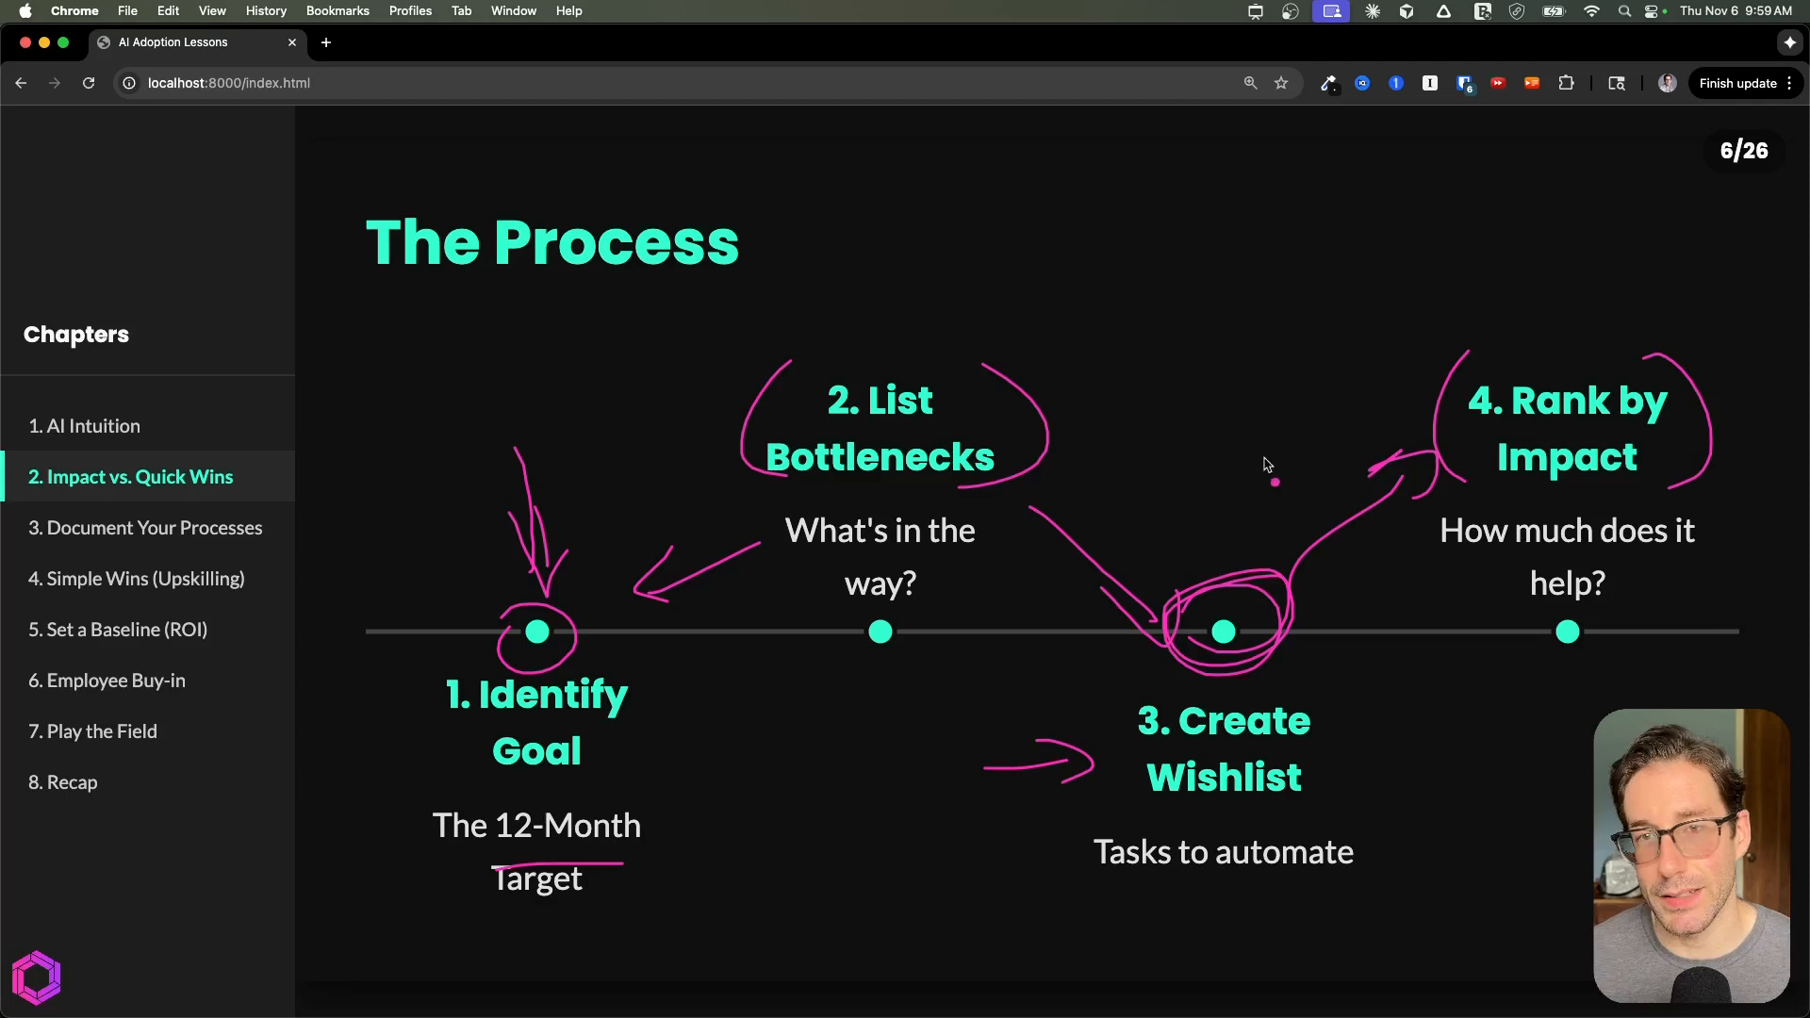
{"action": "mouse_move", "coordinate": [1454, 303]}
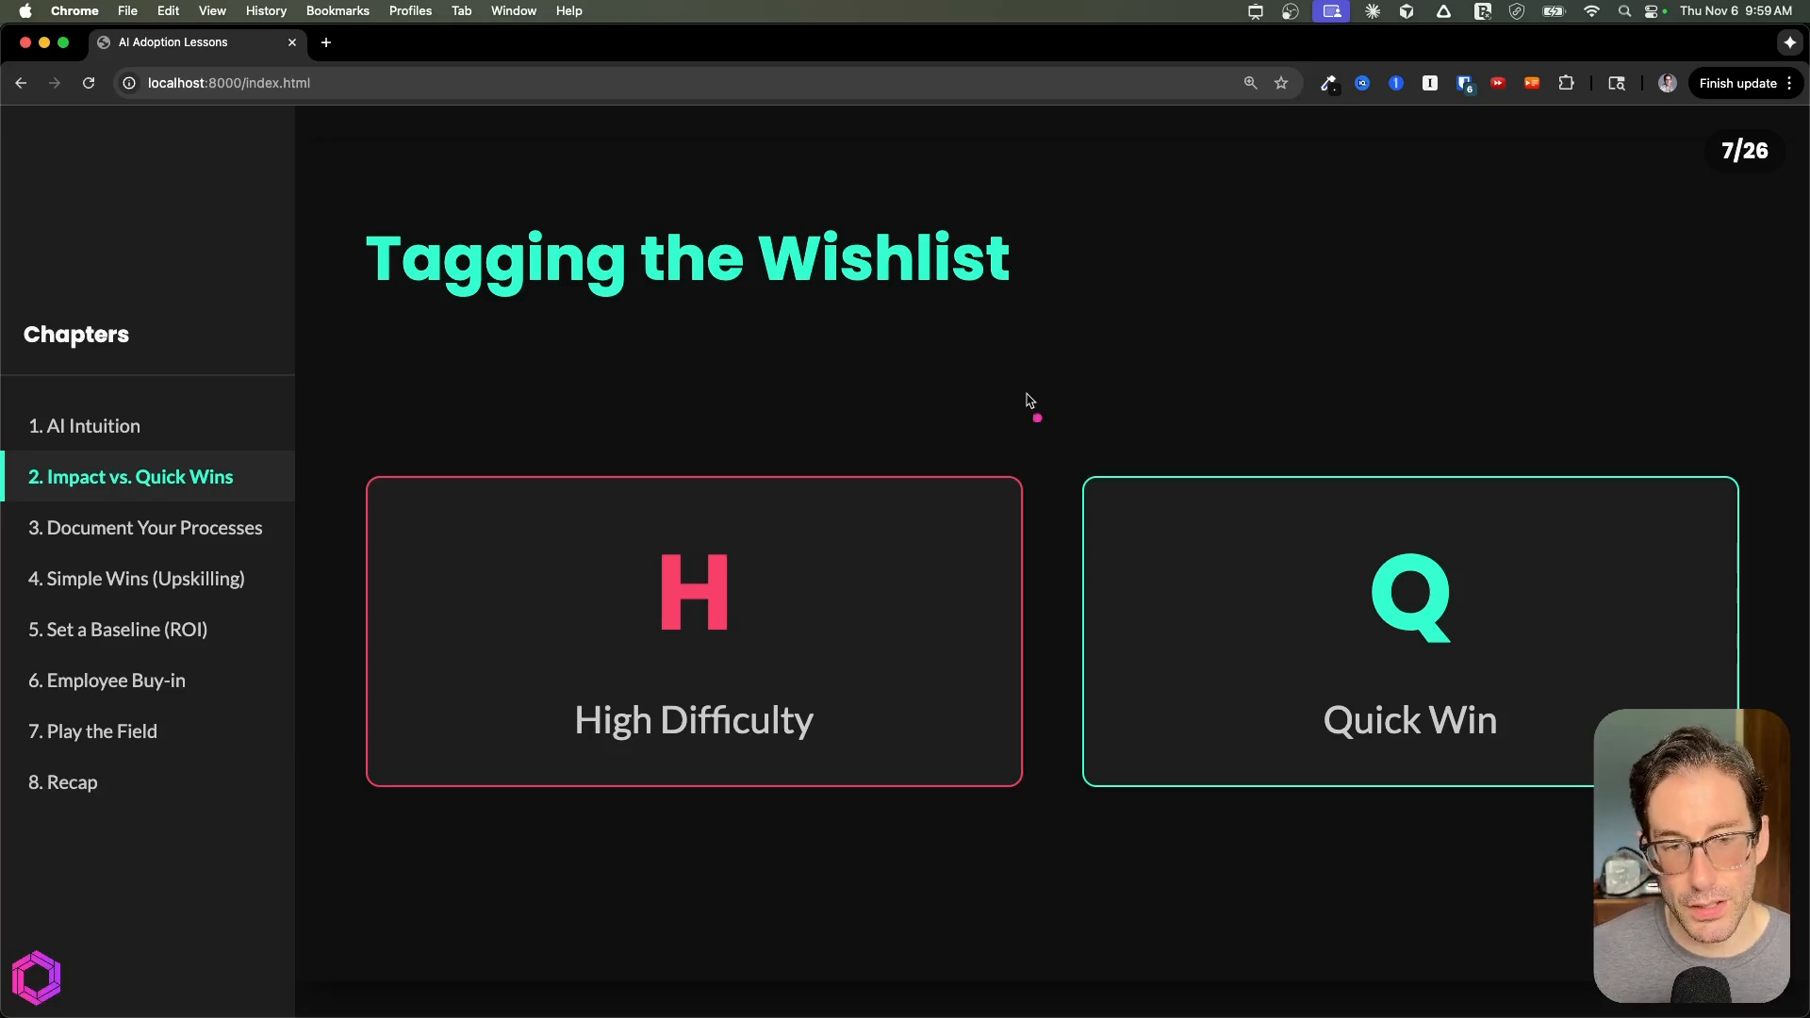
{"action": "mouse_move", "coordinate": [1176, 212]}
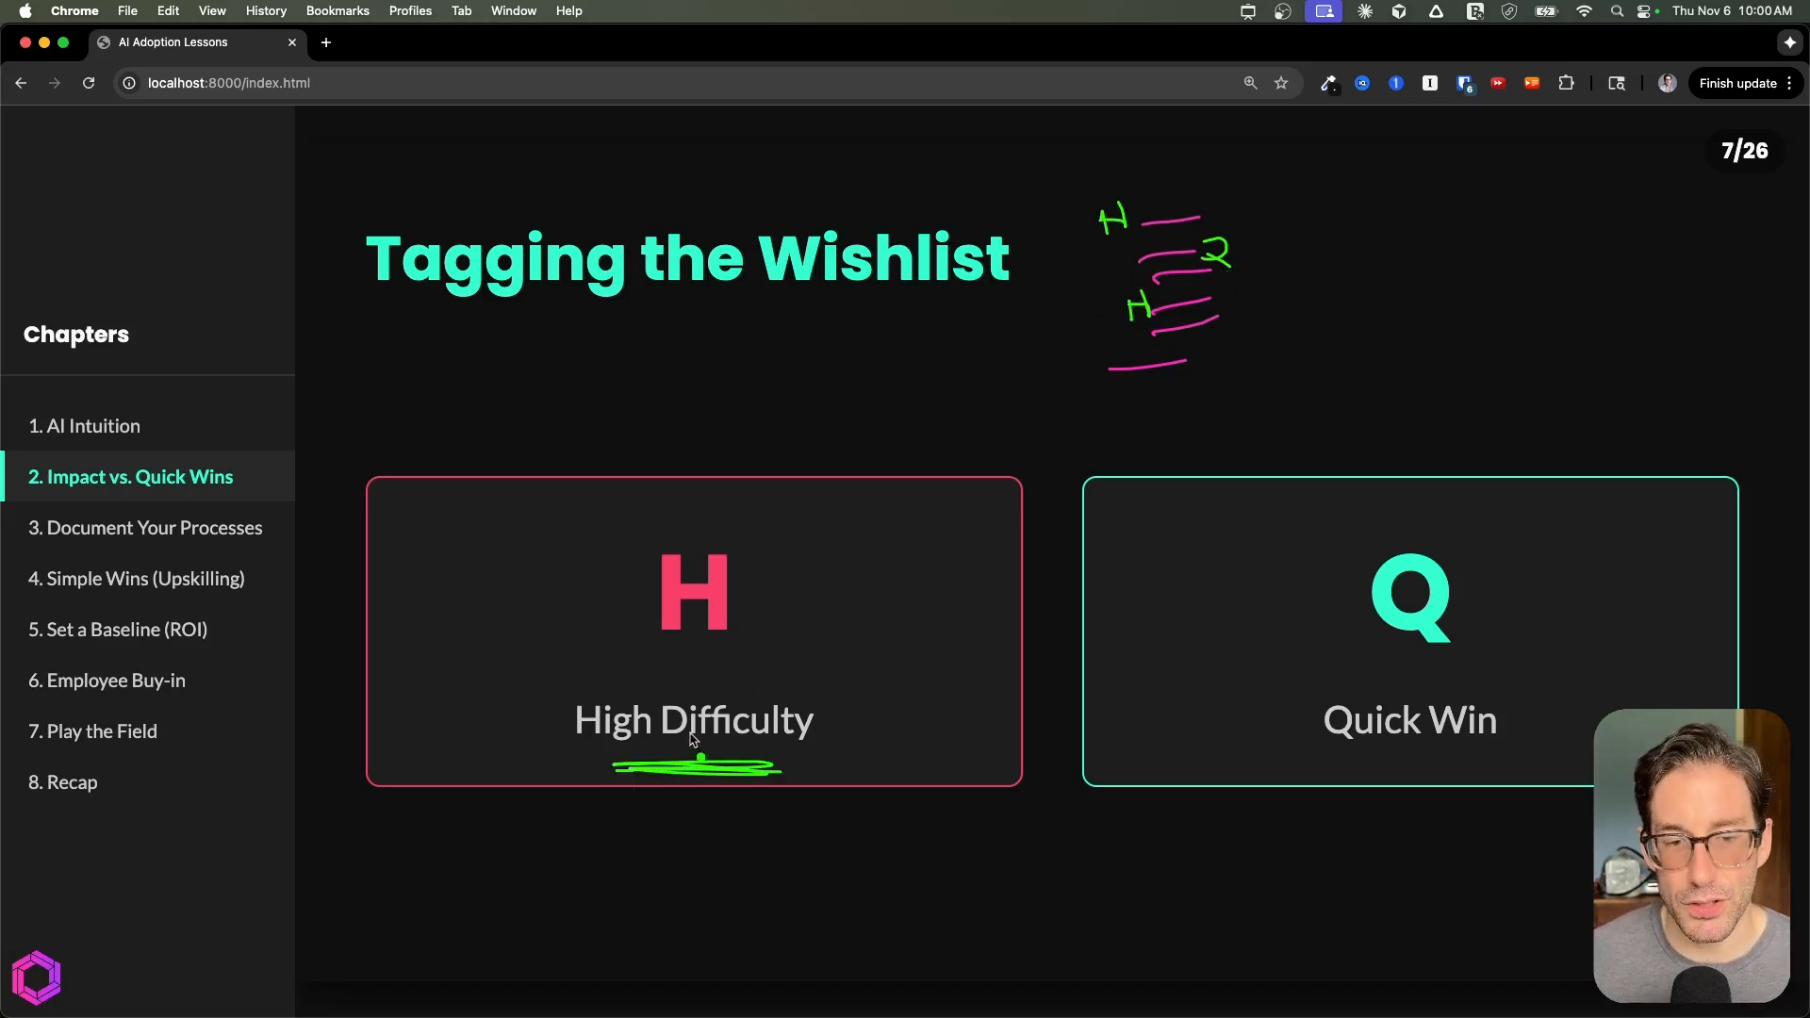
{"action": "mouse_move", "coordinate": [748, 687]}
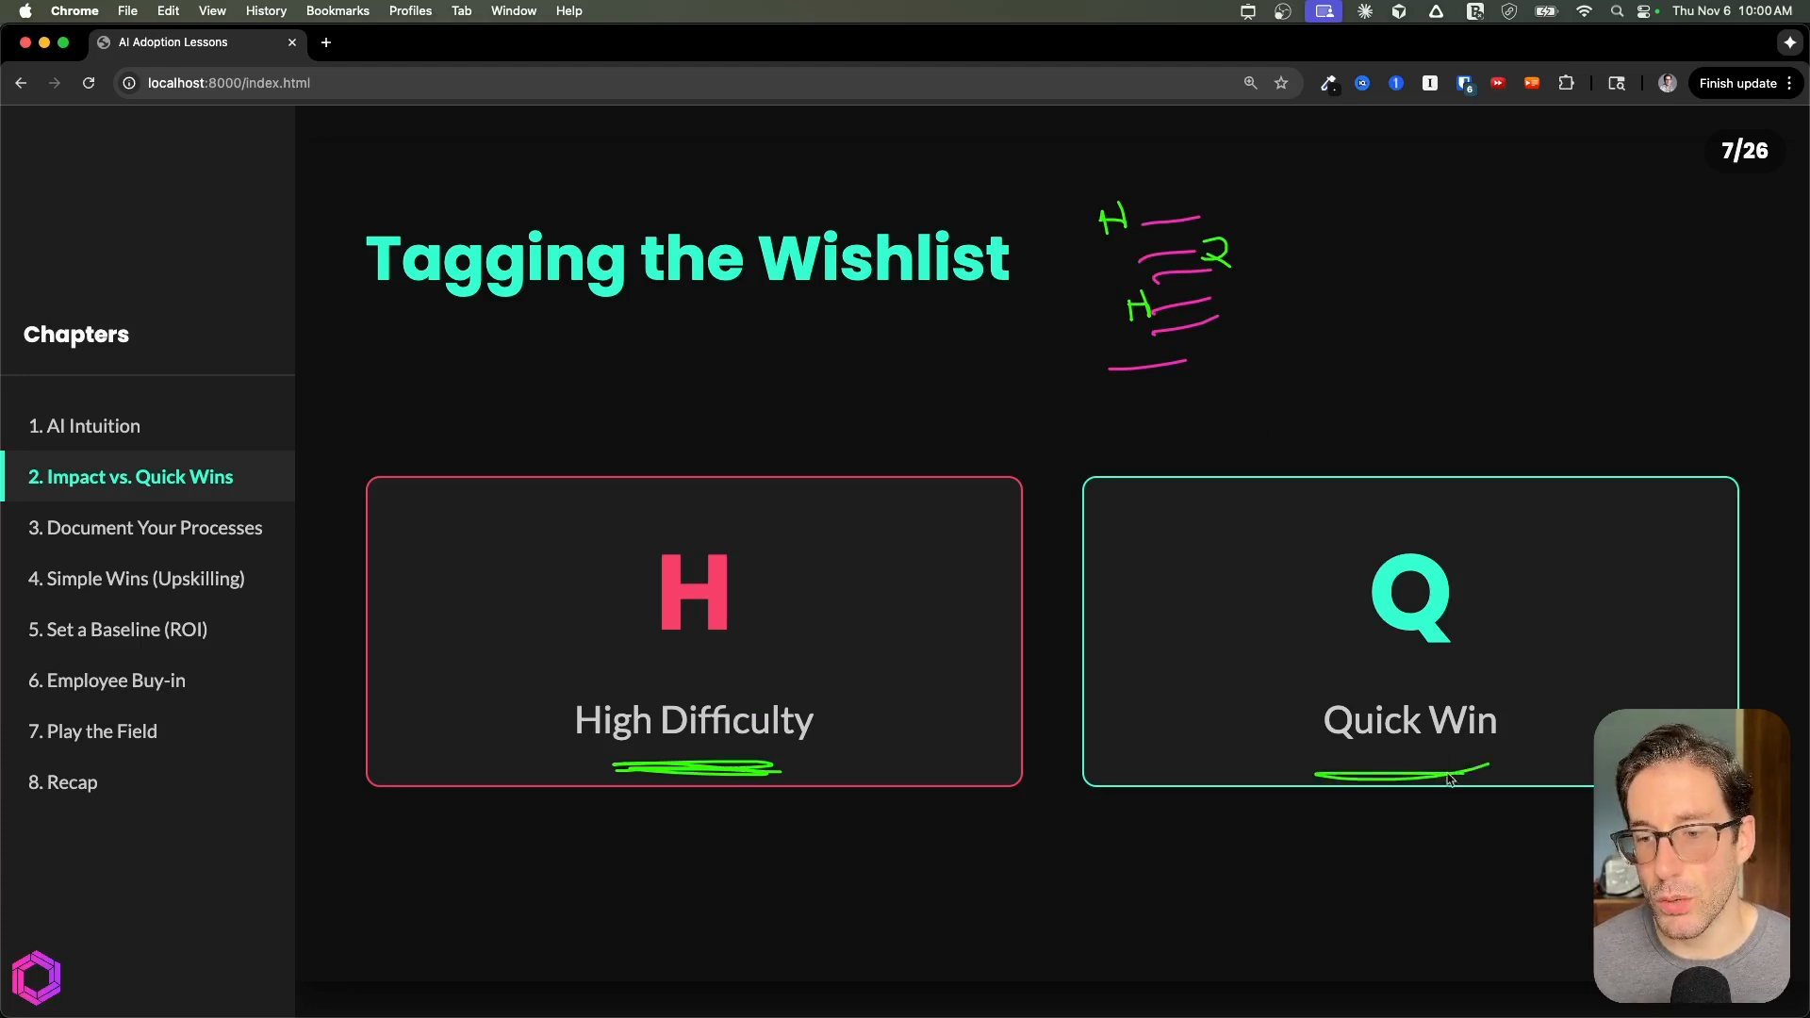
{"action": "mouse_move", "coordinate": [1423, 724]}
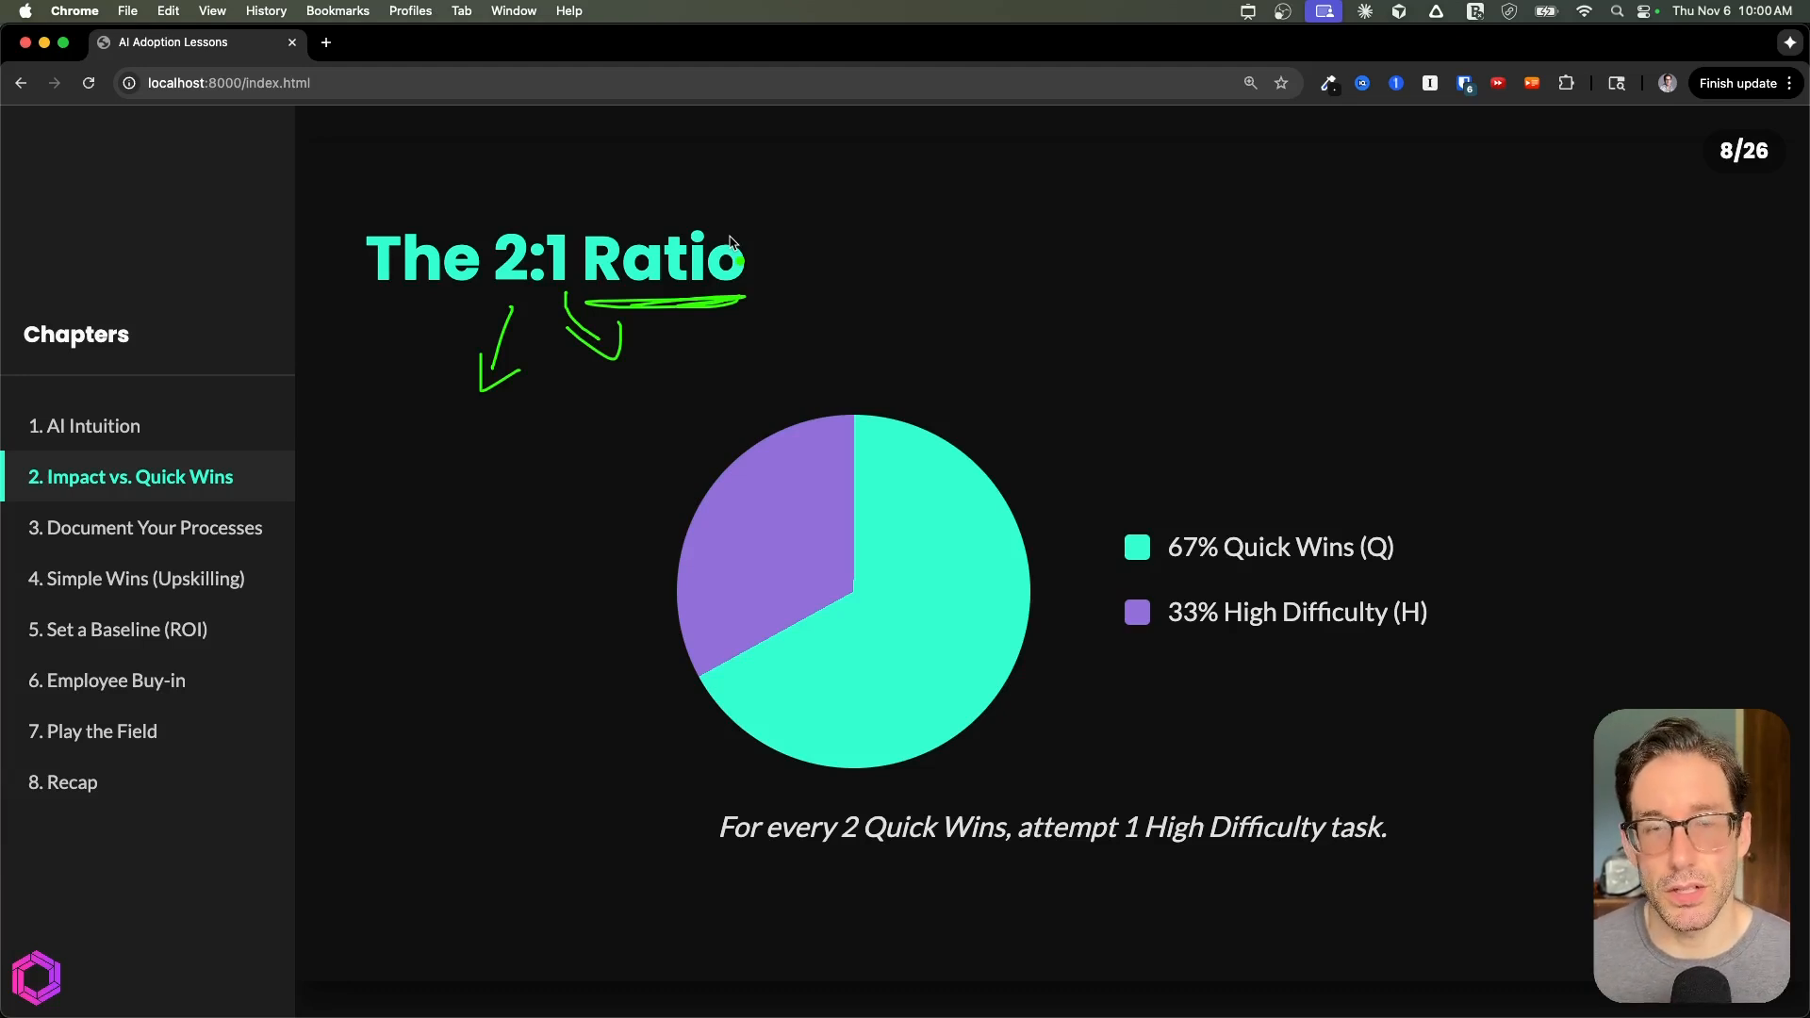
Step: Mark the AI/Expert chat box on slide 10, 'Reverse AI Interview', with the pink pen
{"action": "left_click", "coordinate": [146, 528]}
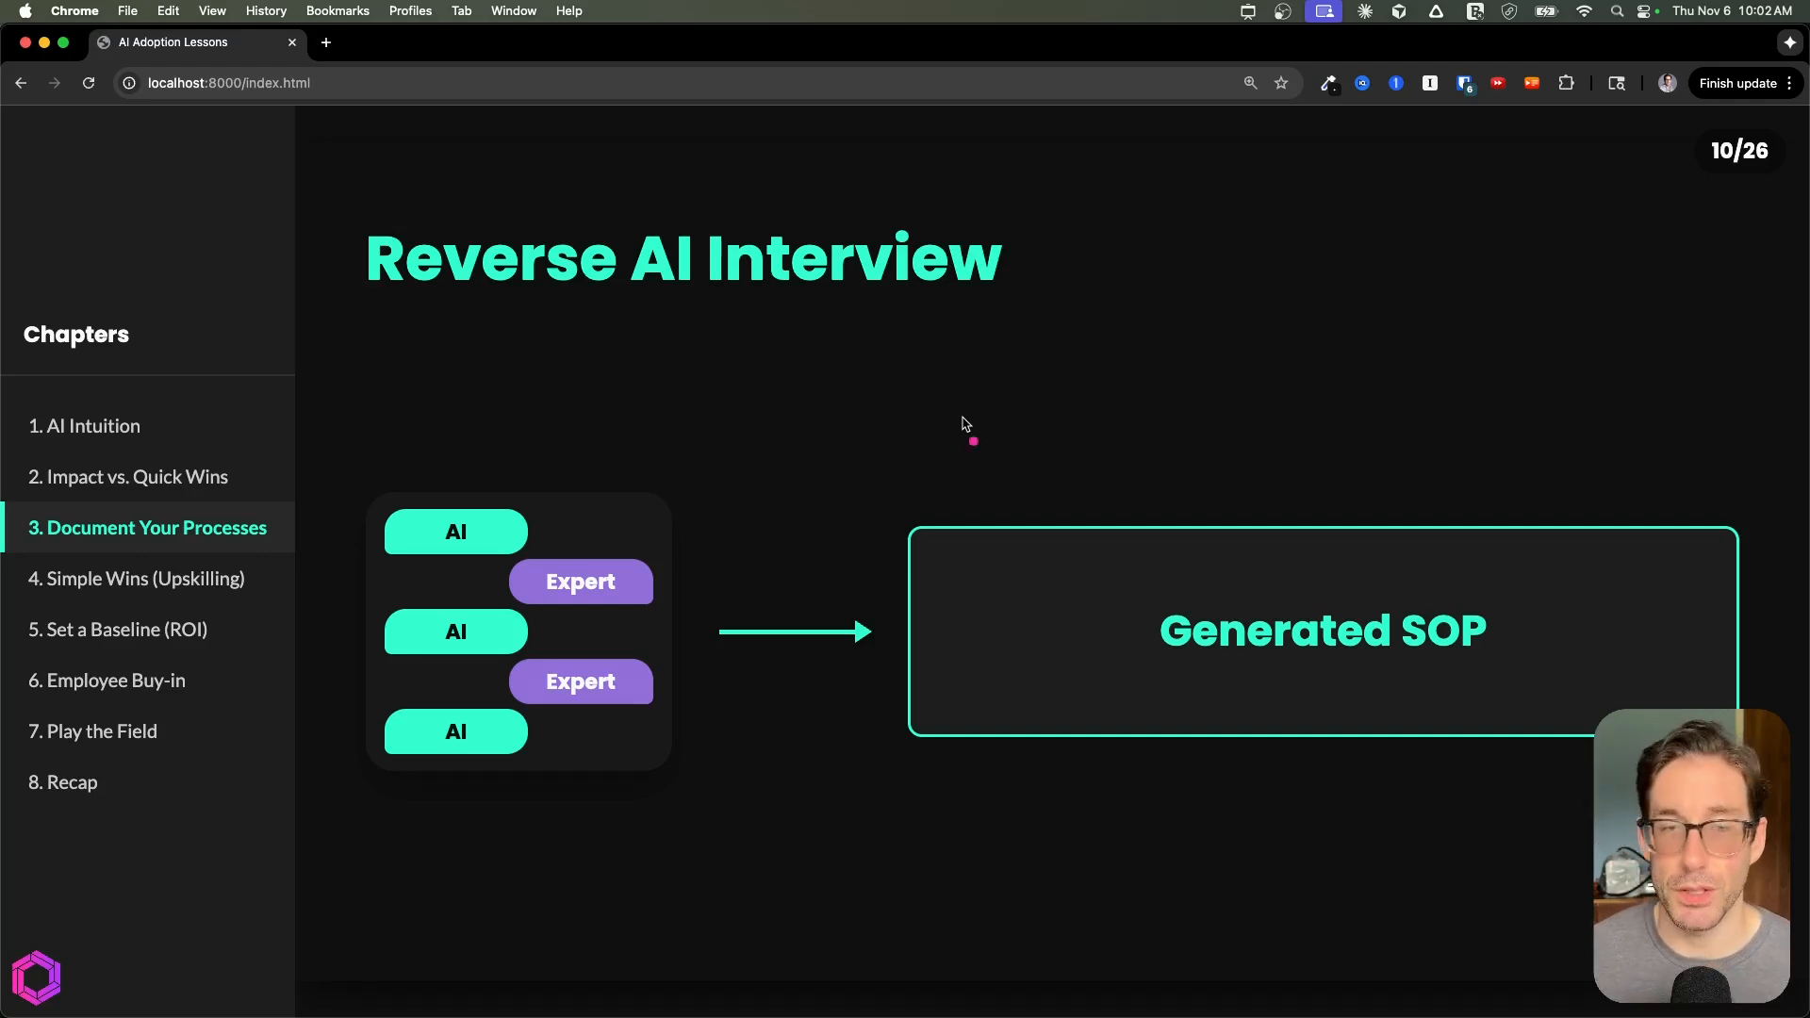
{"action": "mouse_move", "coordinate": [617, 362]}
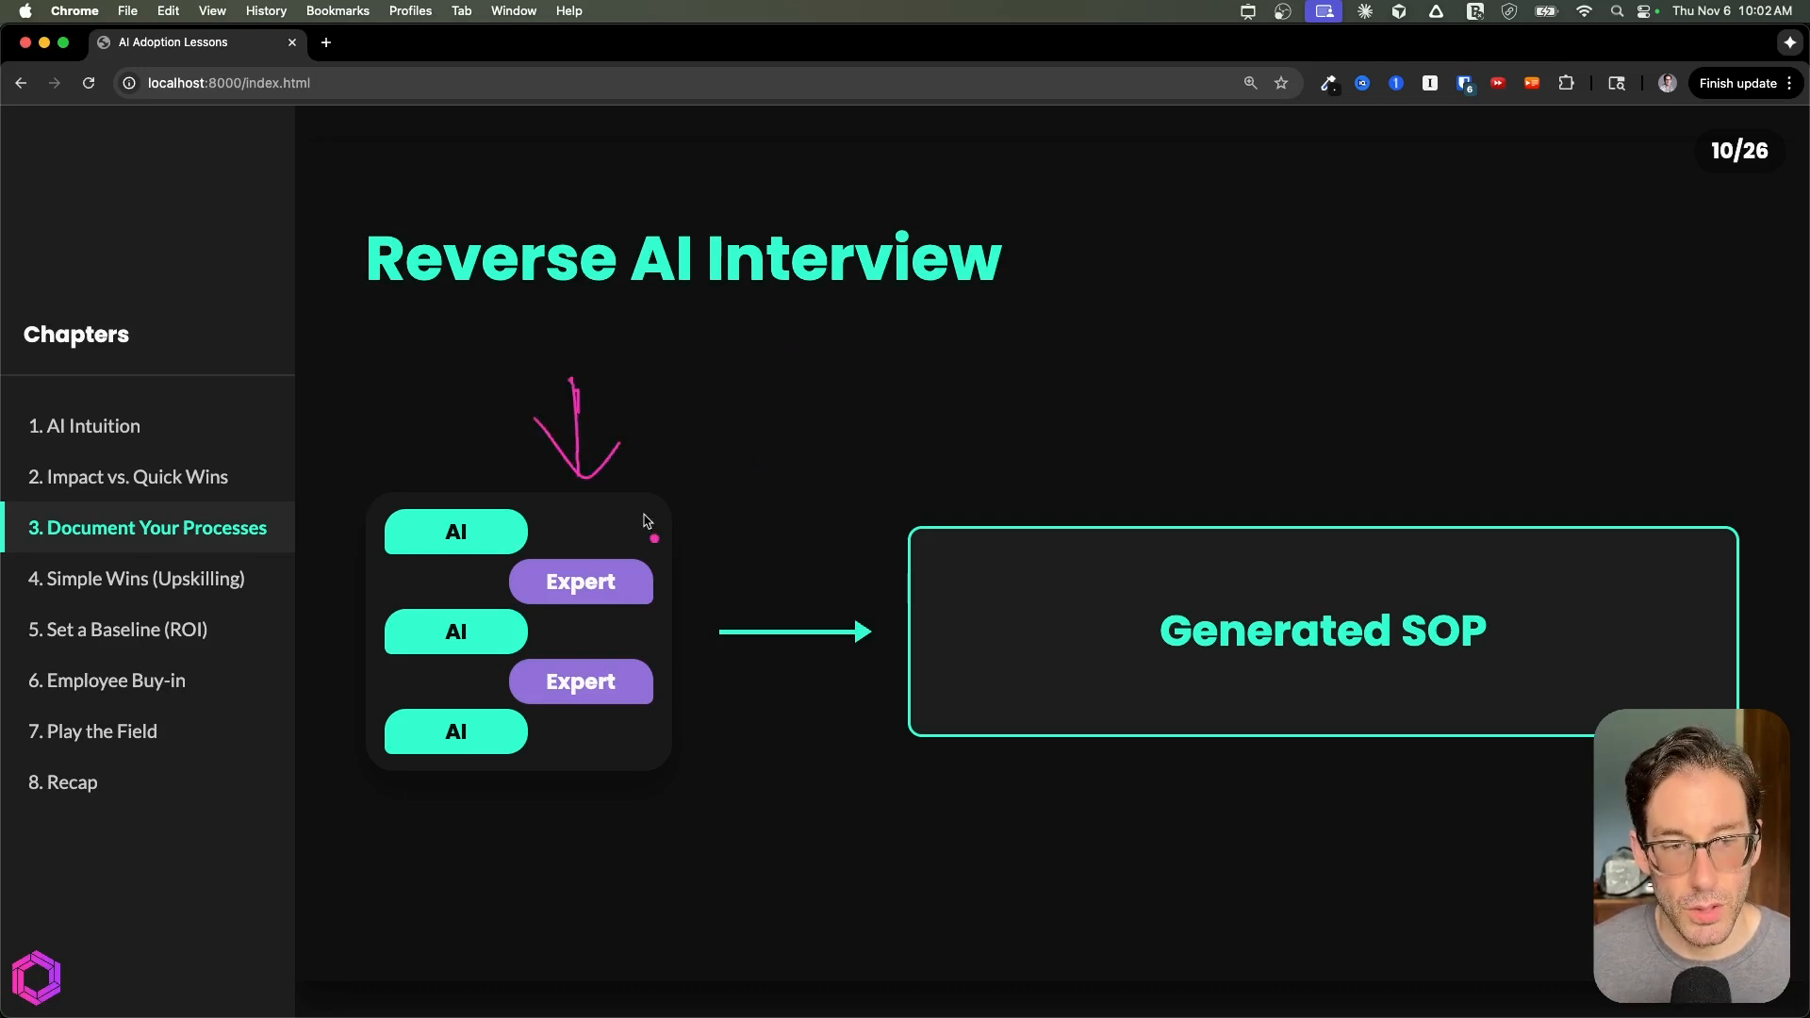
{"action": "mouse_move", "coordinate": [727, 401]}
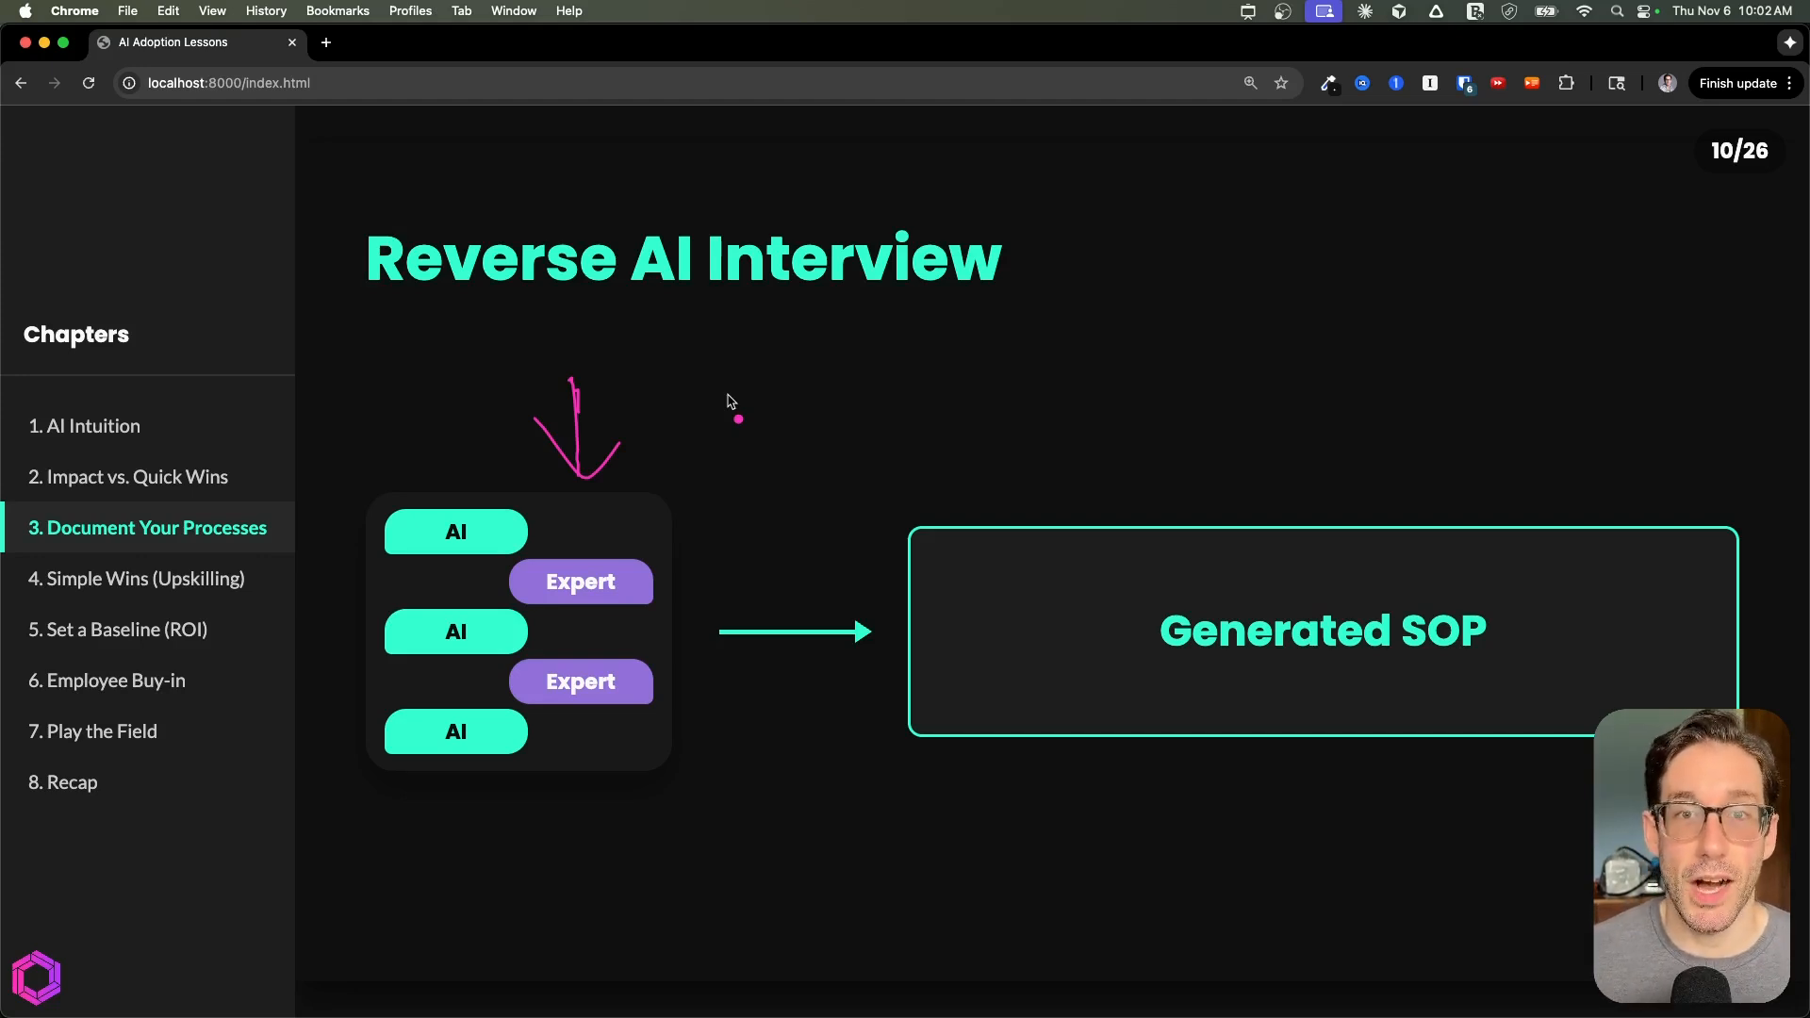
{"action": "mouse_move", "coordinate": [525, 440]}
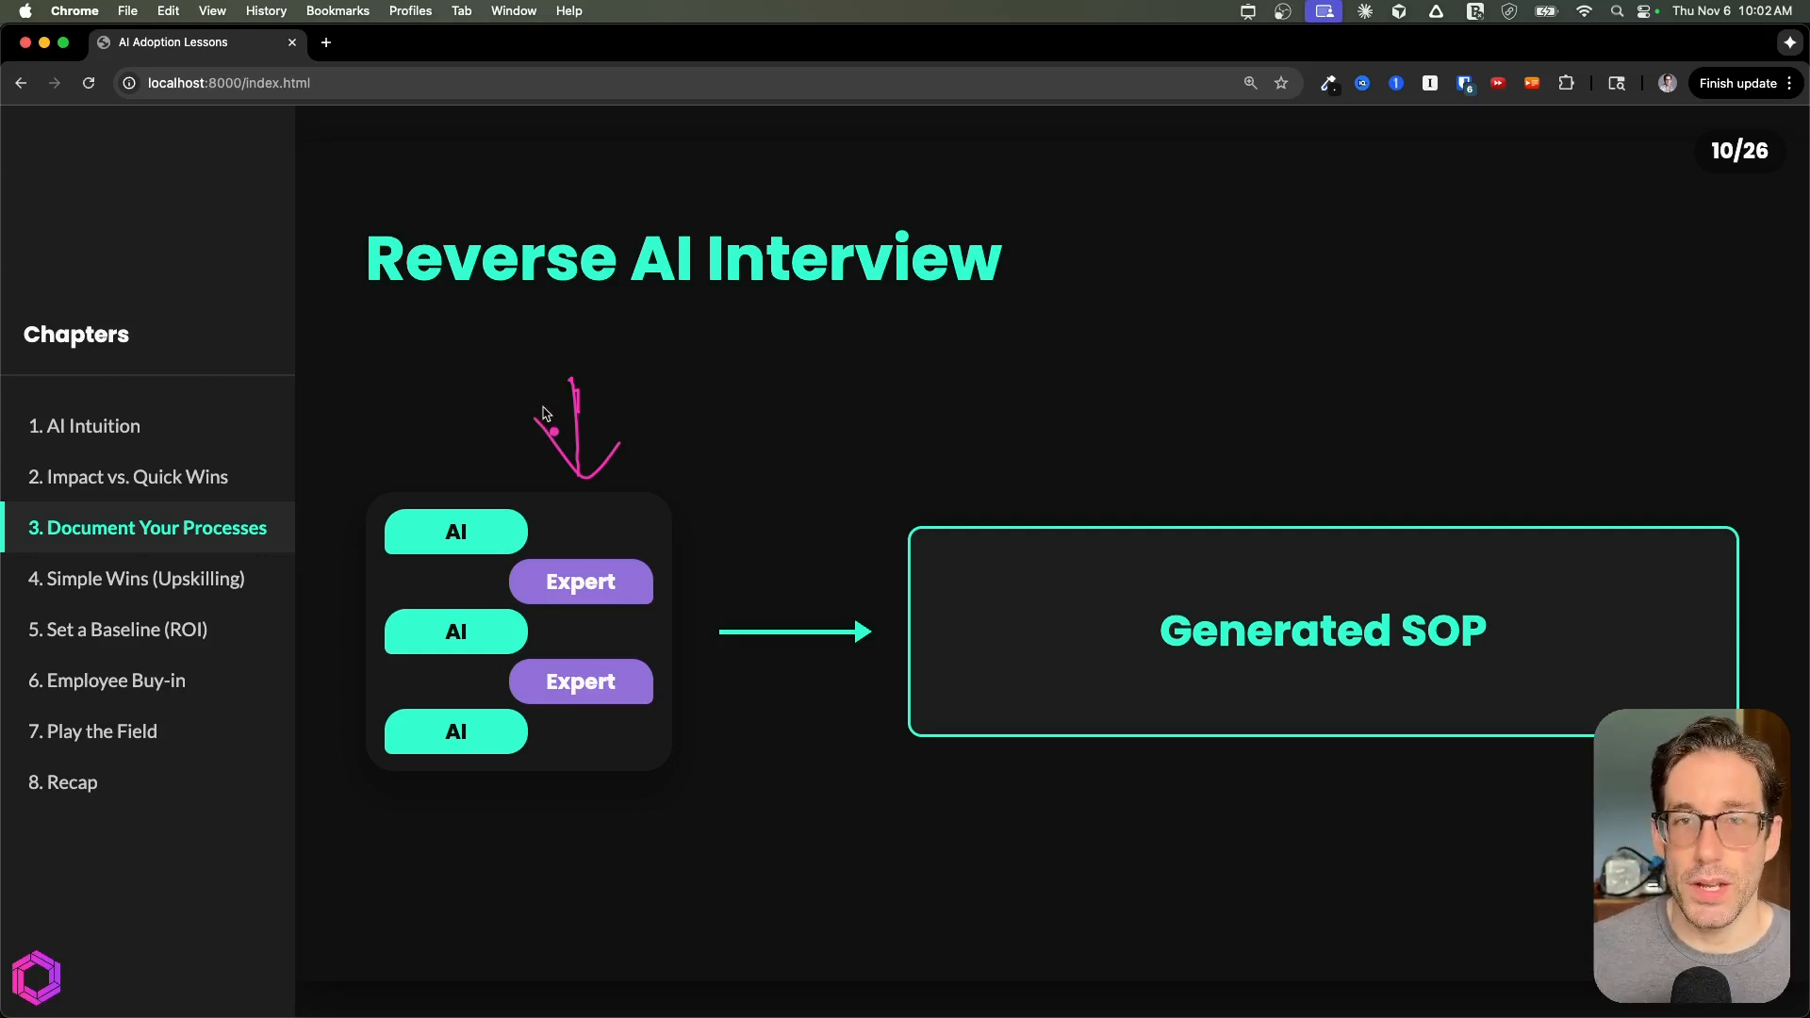
{"action": "mouse_move", "coordinate": [1346, 656]}
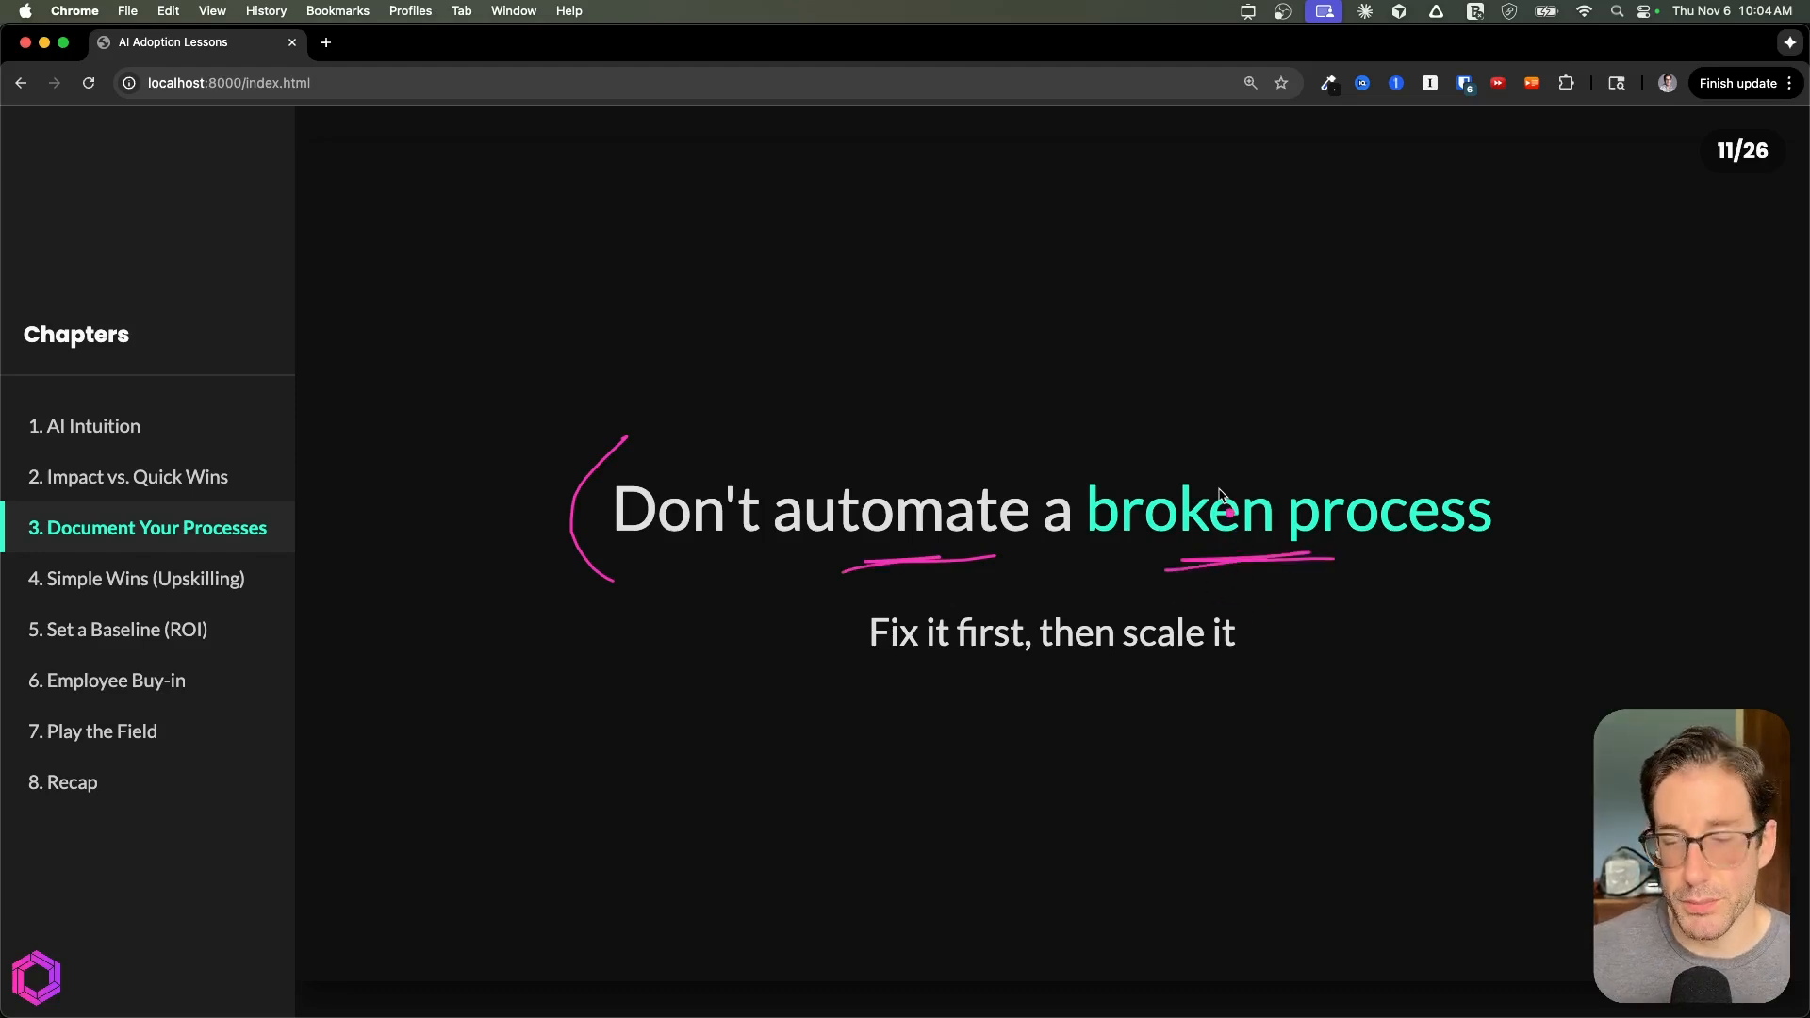
{"action": "mouse_move", "coordinate": [1519, 448]}
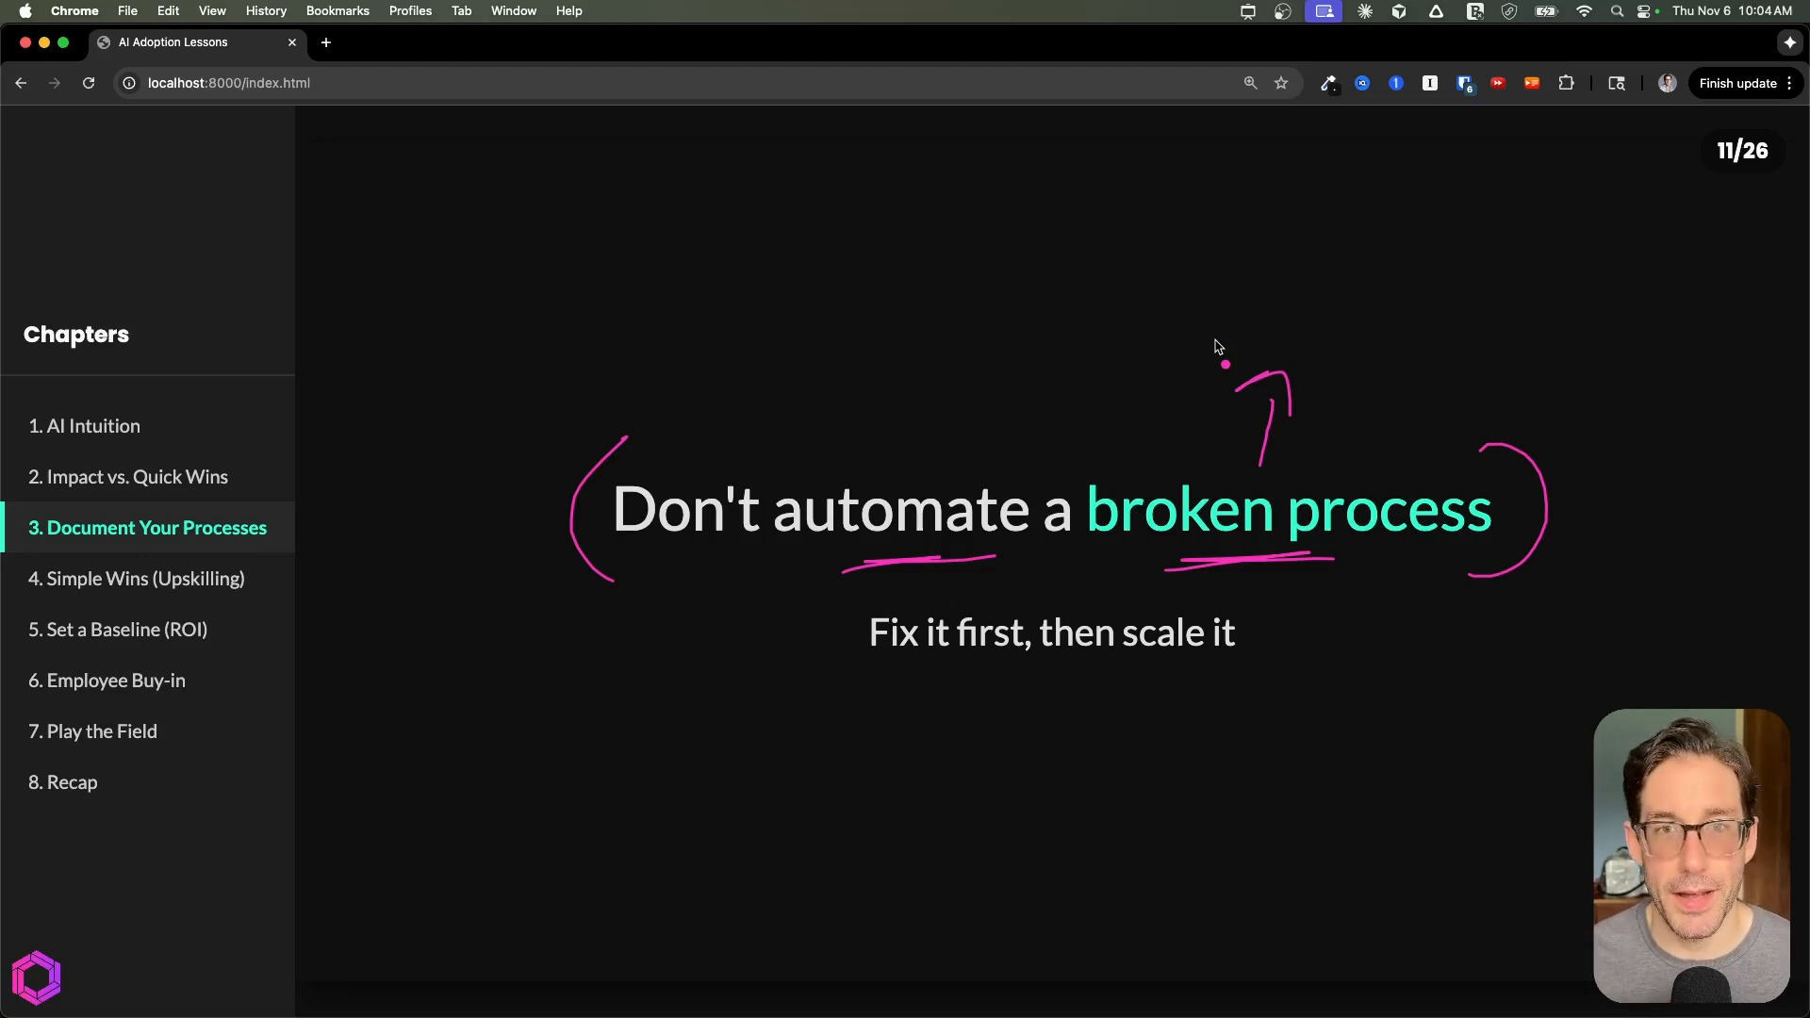
{"action": "mouse_move", "coordinate": [925, 686]}
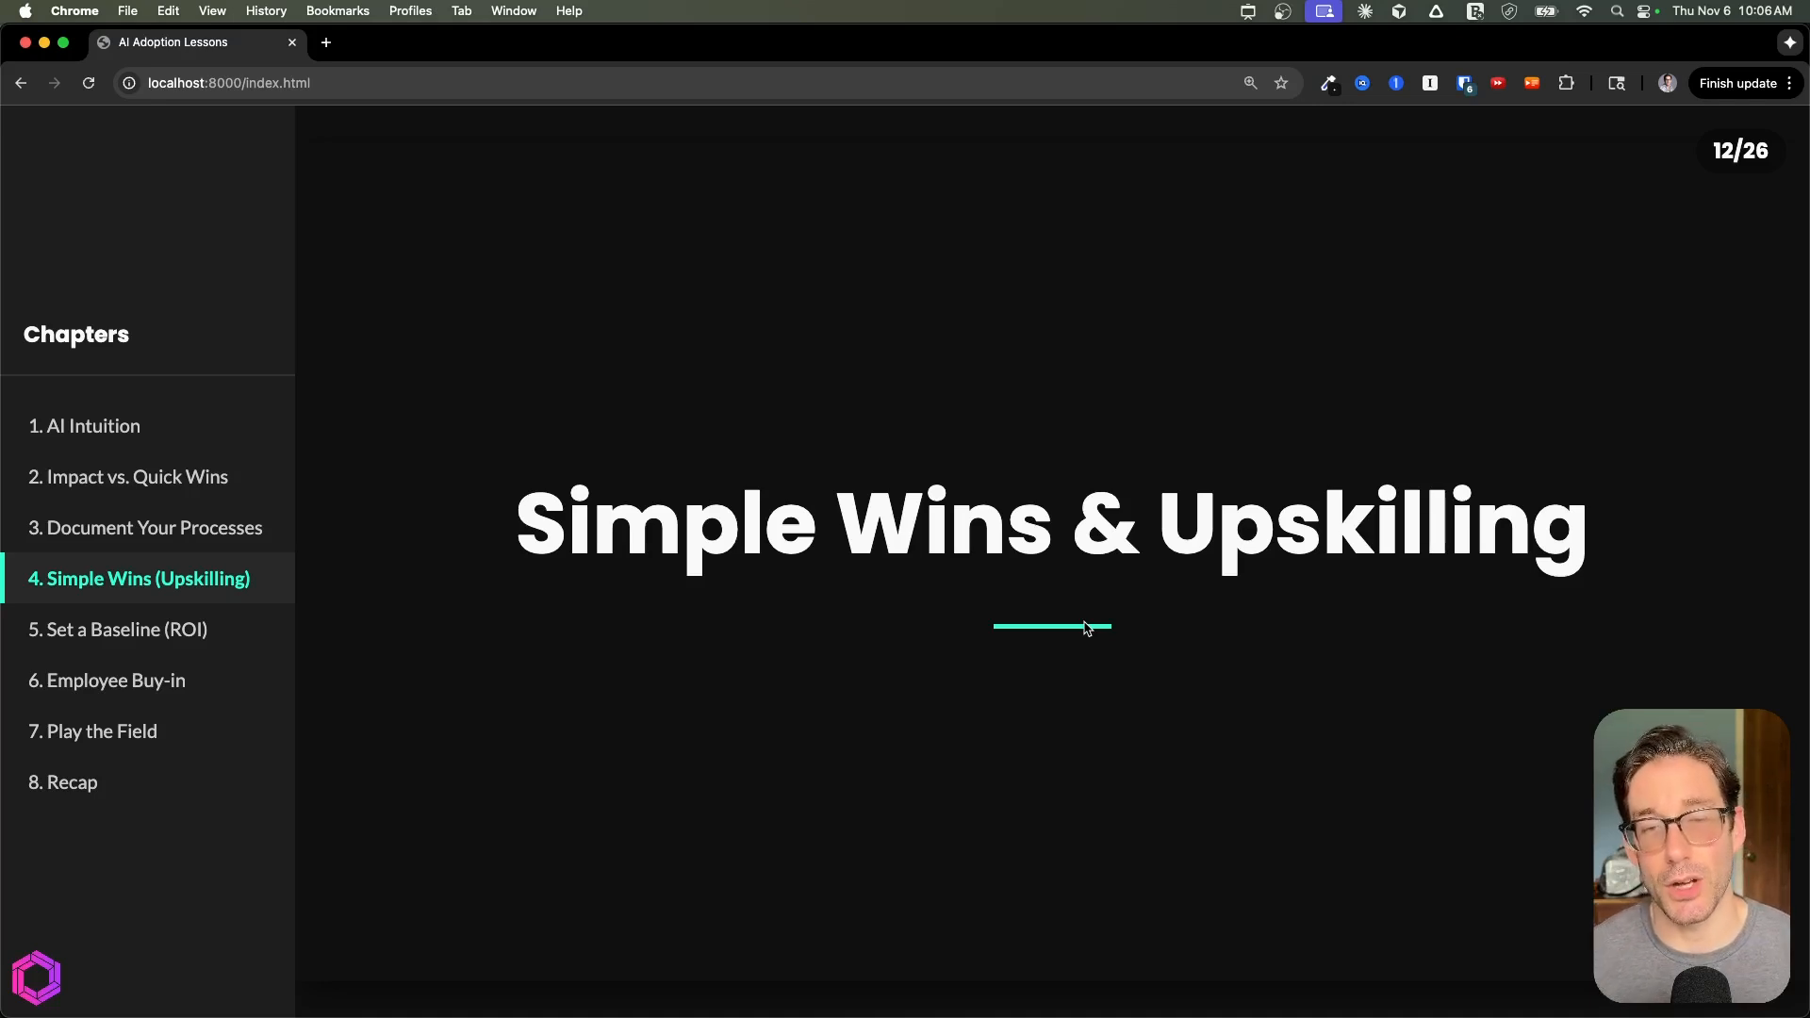
{"action": "mouse_move", "coordinate": [1060, 382]}
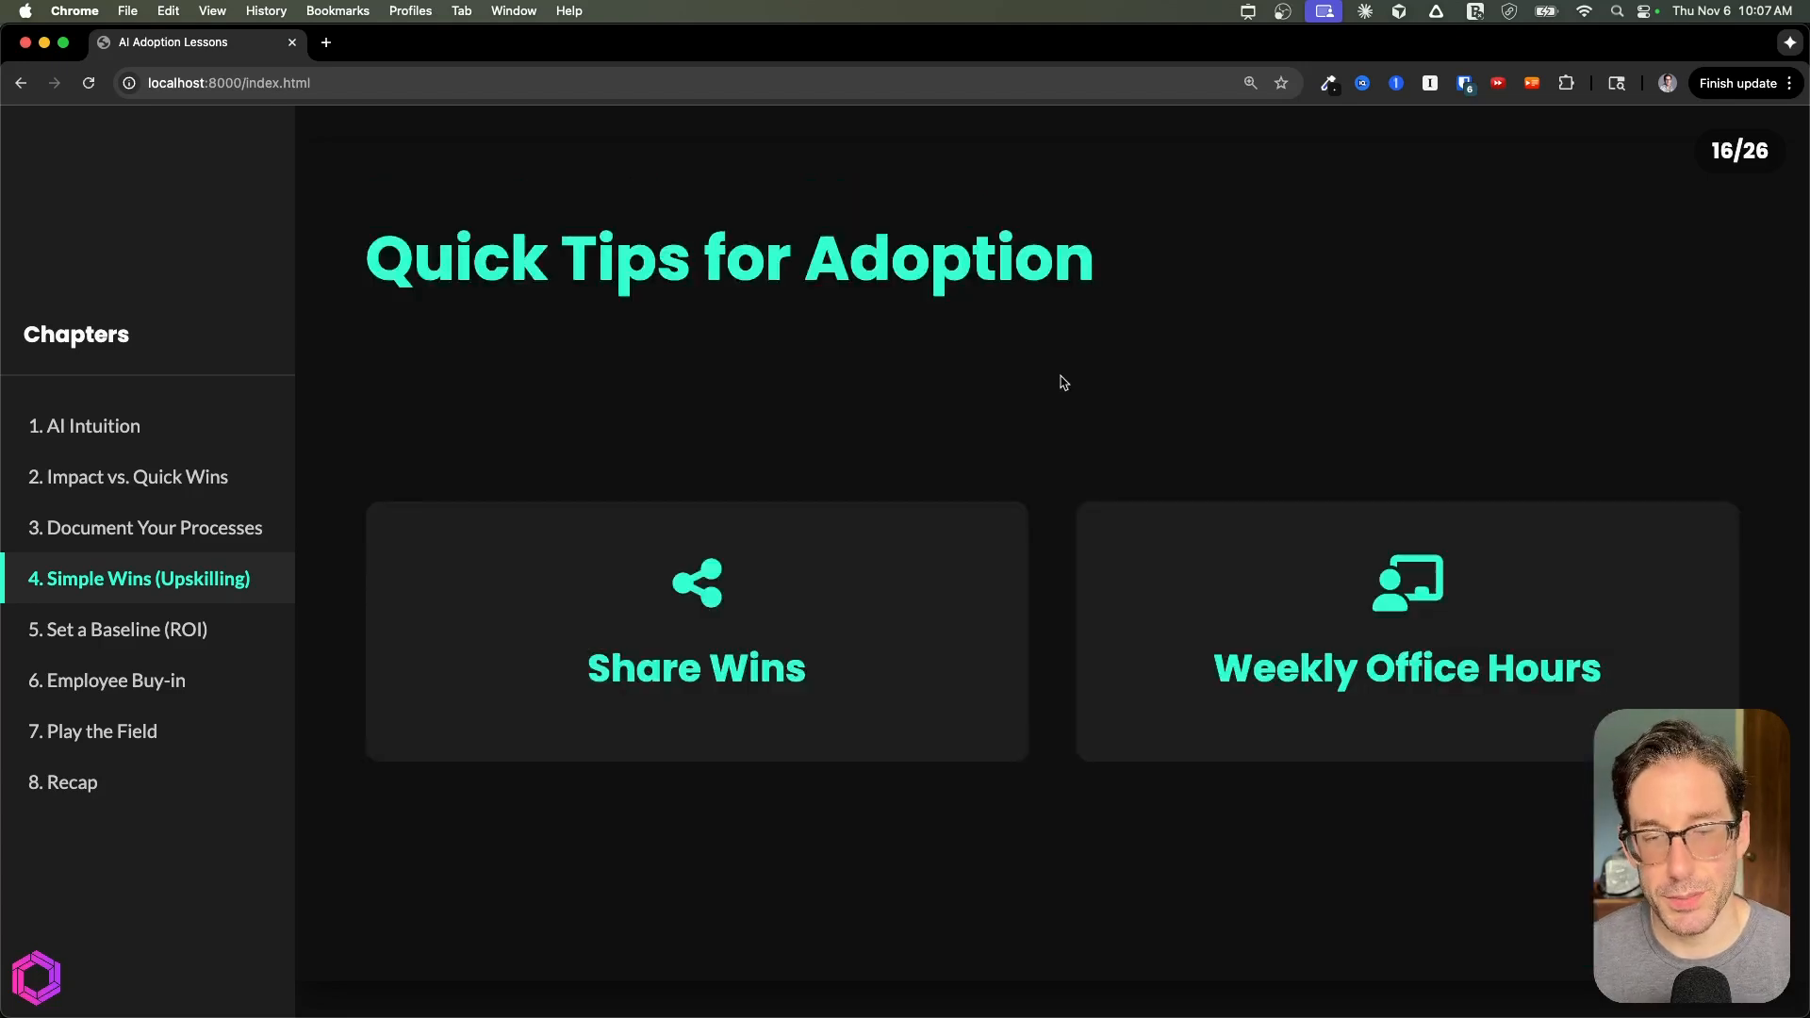
Step: Add a pink pen mark above the Share Wins and Weekly Office Hours cards on slide 16
{"action": "left_click", "coordinate": [1071, 401]}
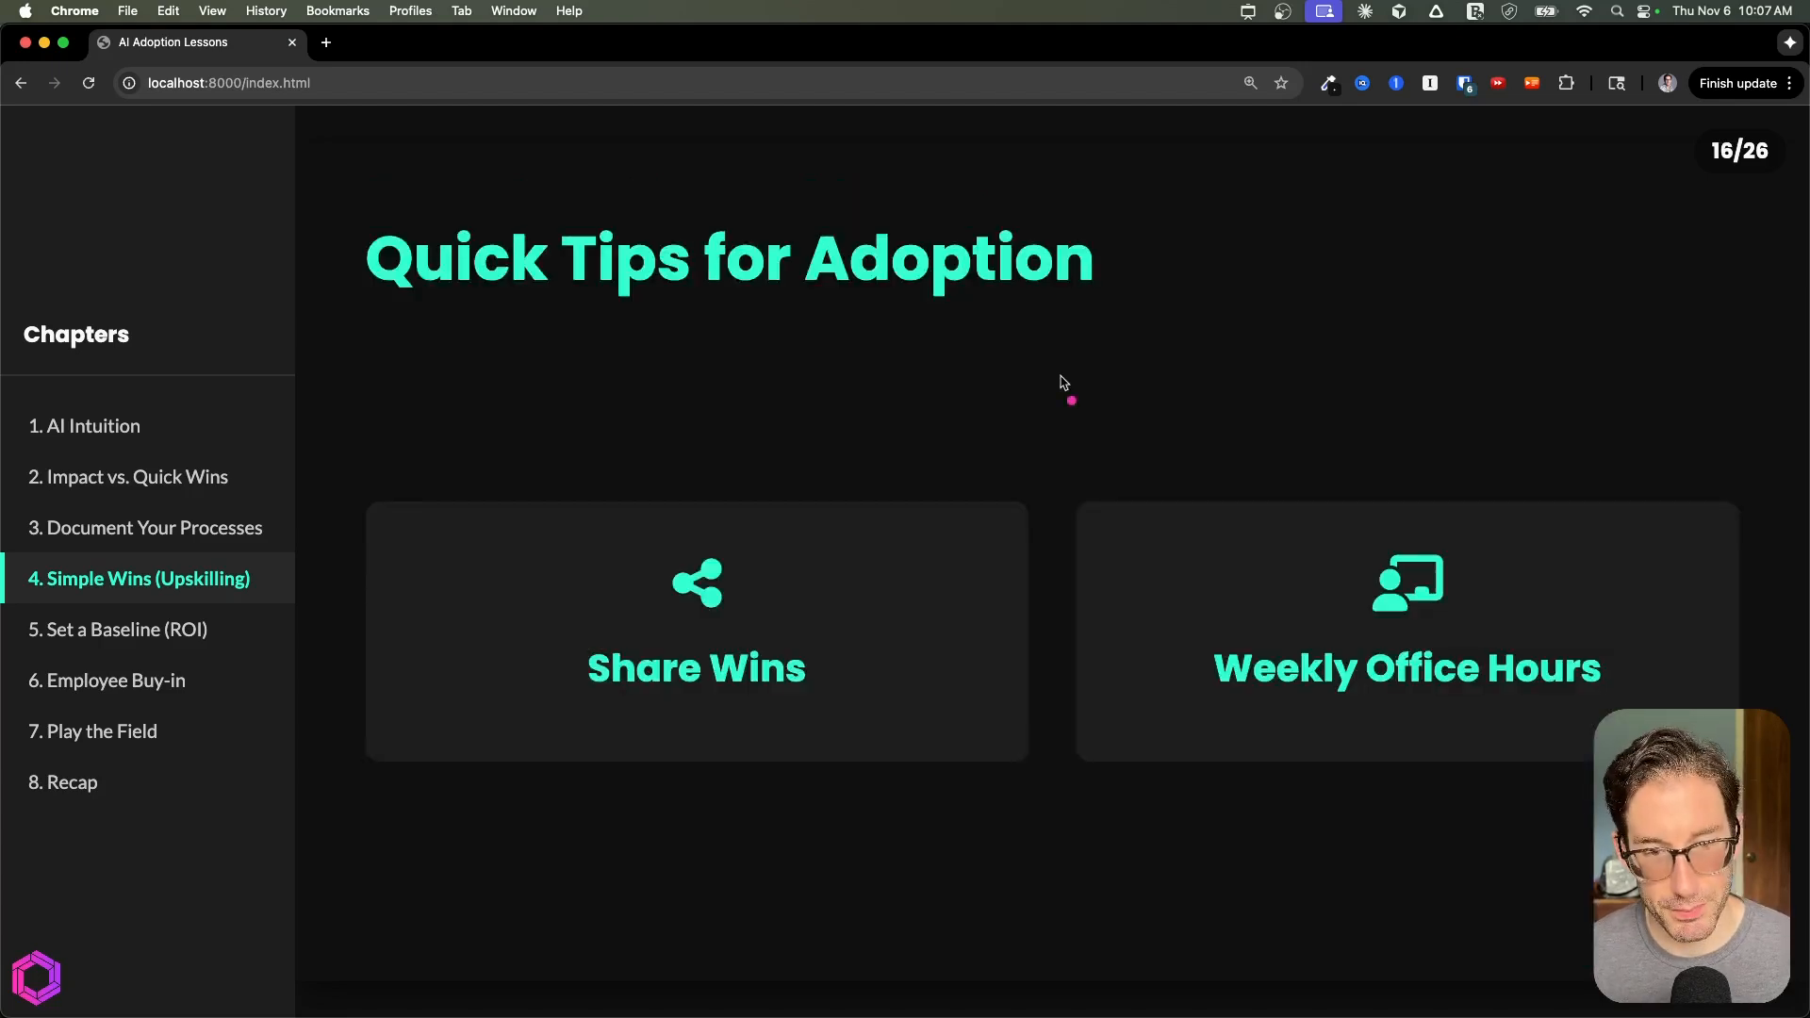
{"action": "mouse_move", "coordinate": [533, 565]}
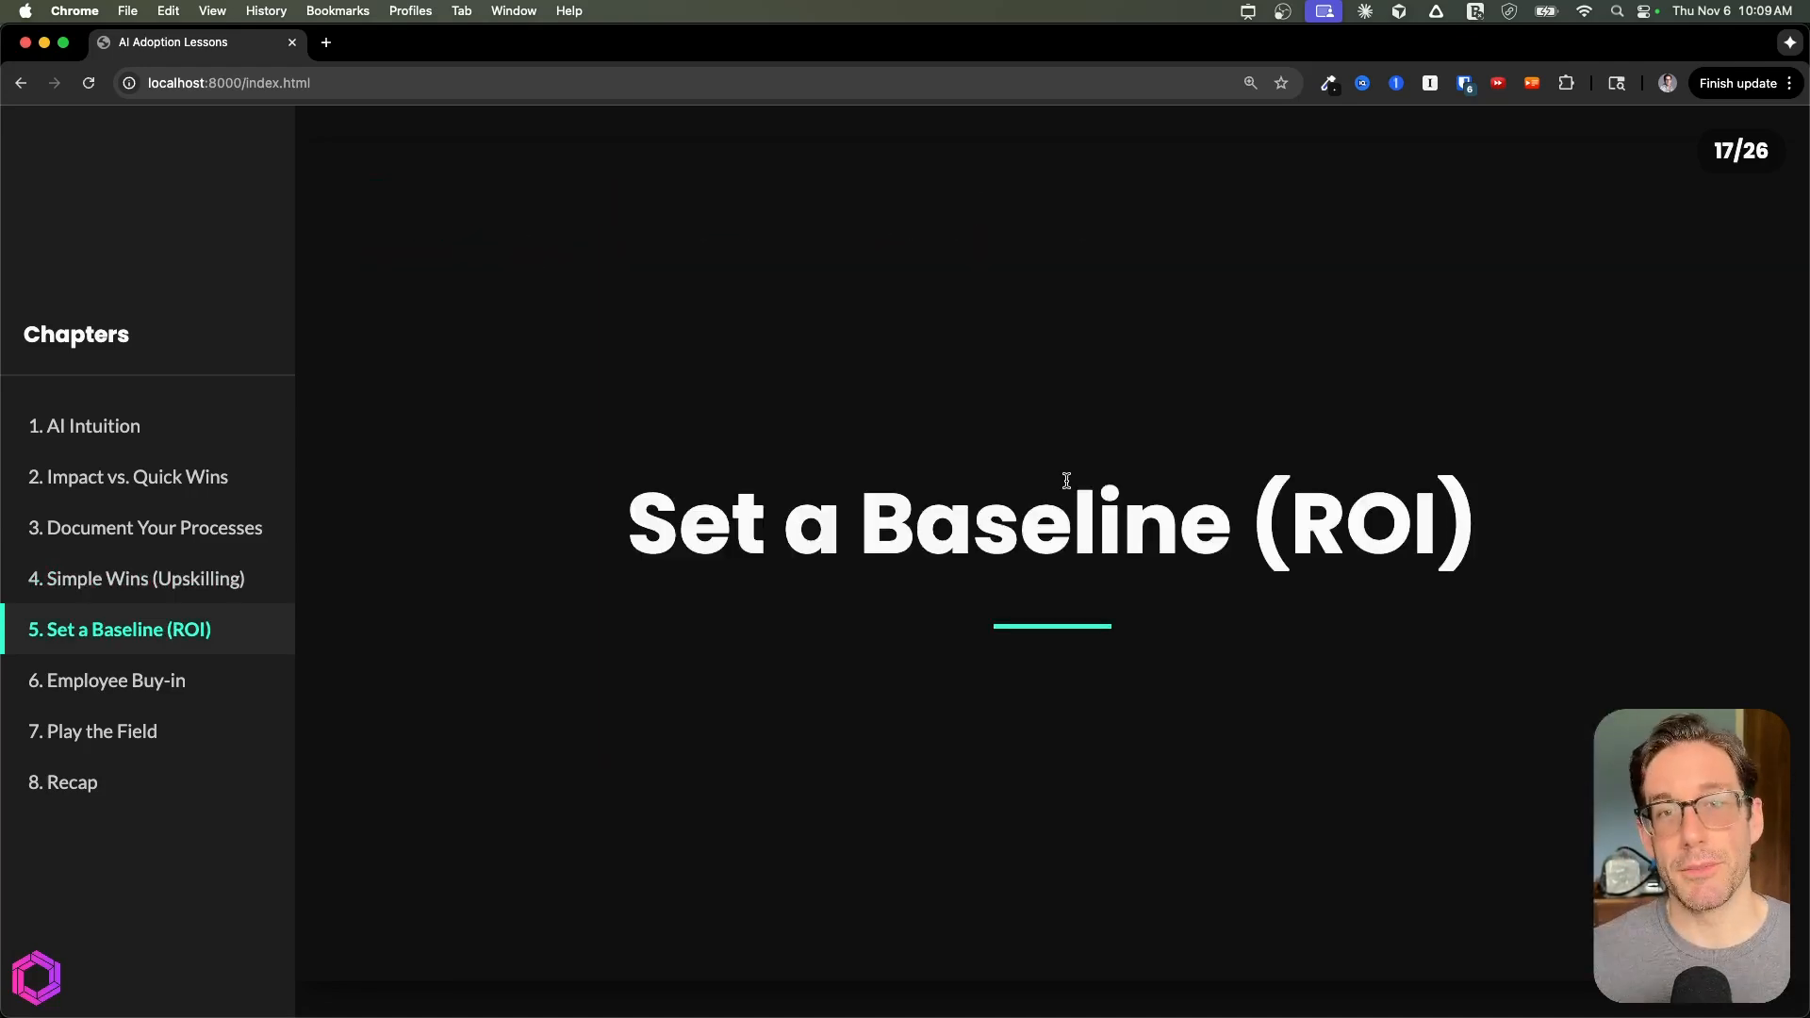
{"action": "mouse_move", "coordinate": [635, 395]}
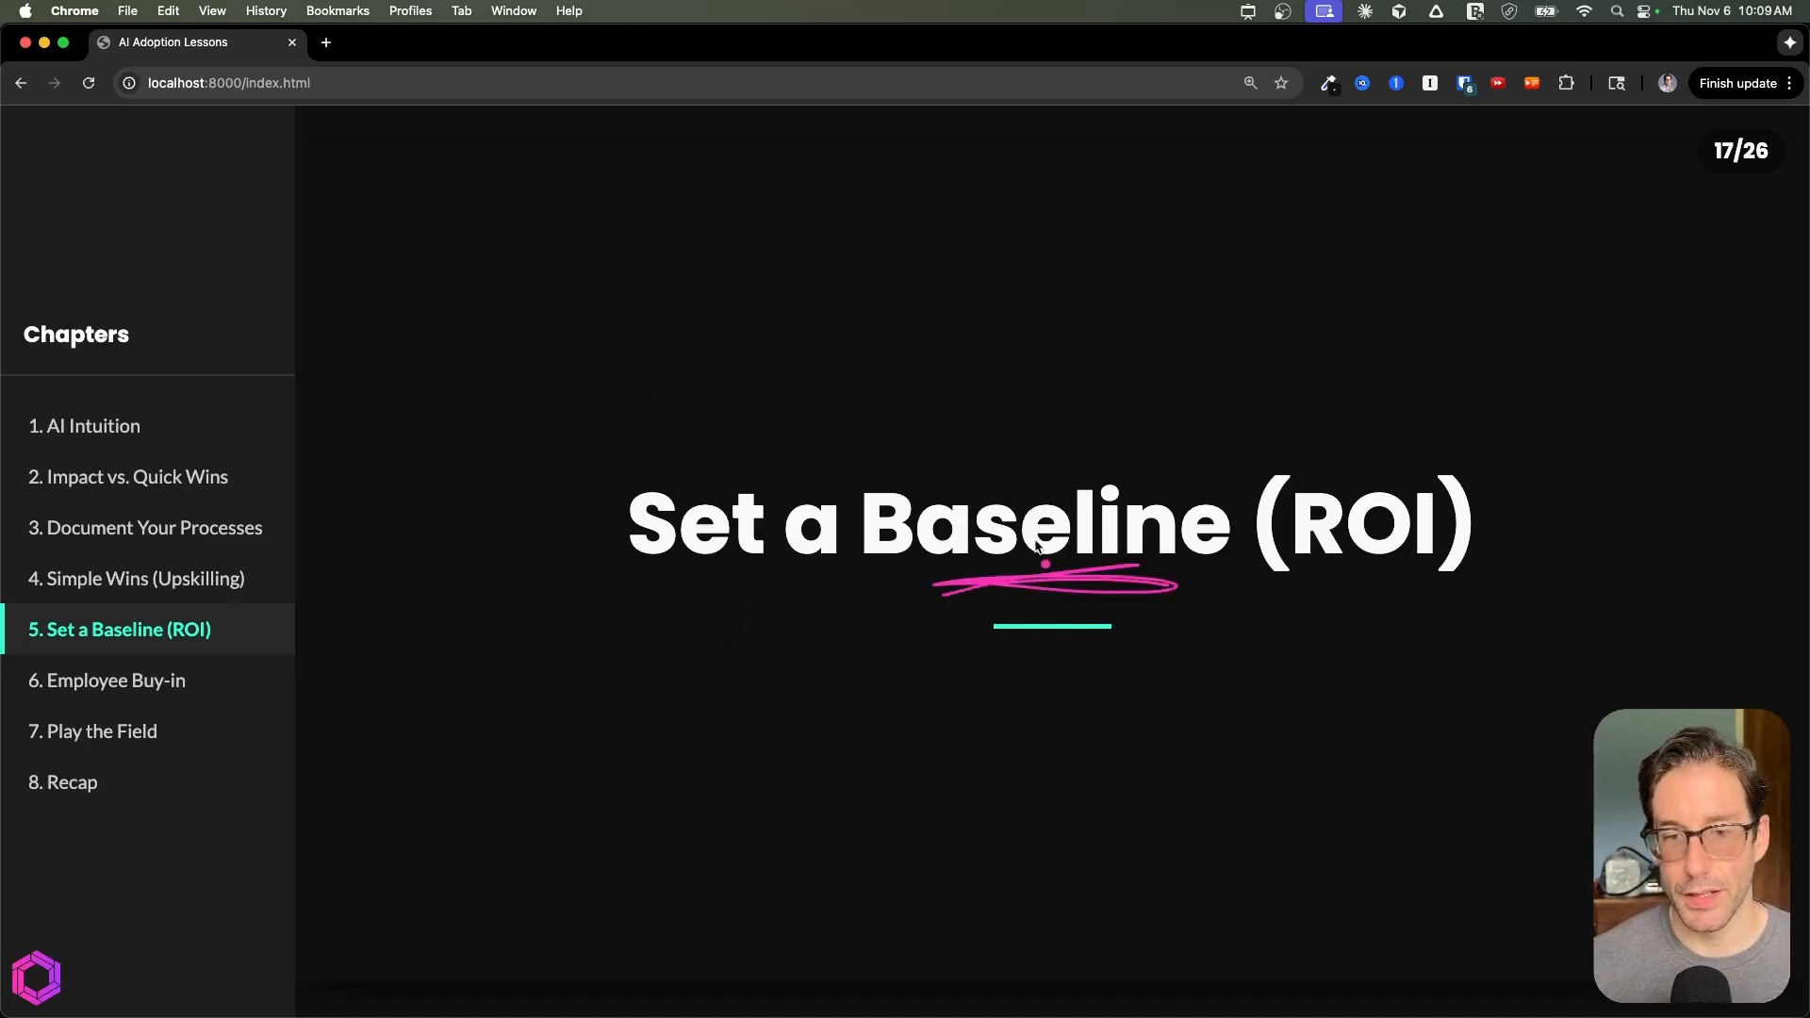
{"action": "mouse_move", "coordinate": [1065, 448]}
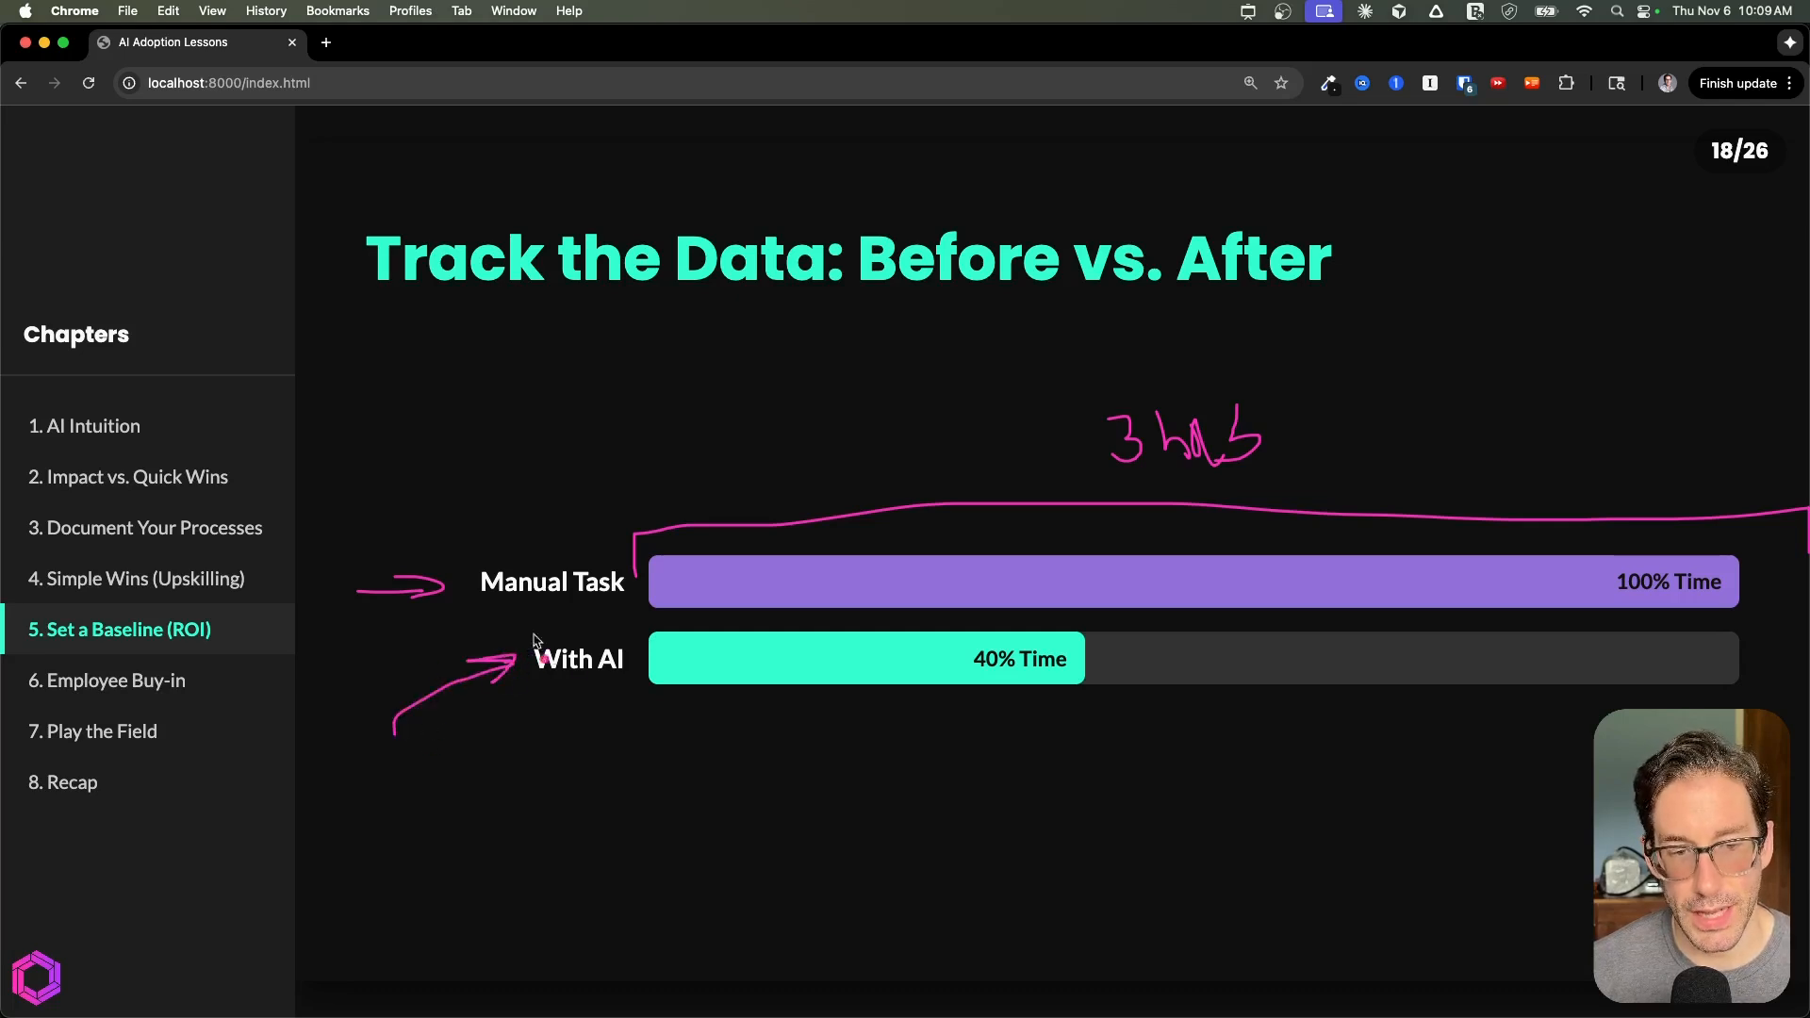
{"action": "mouse_move", "coordinate": [1131, 485]}
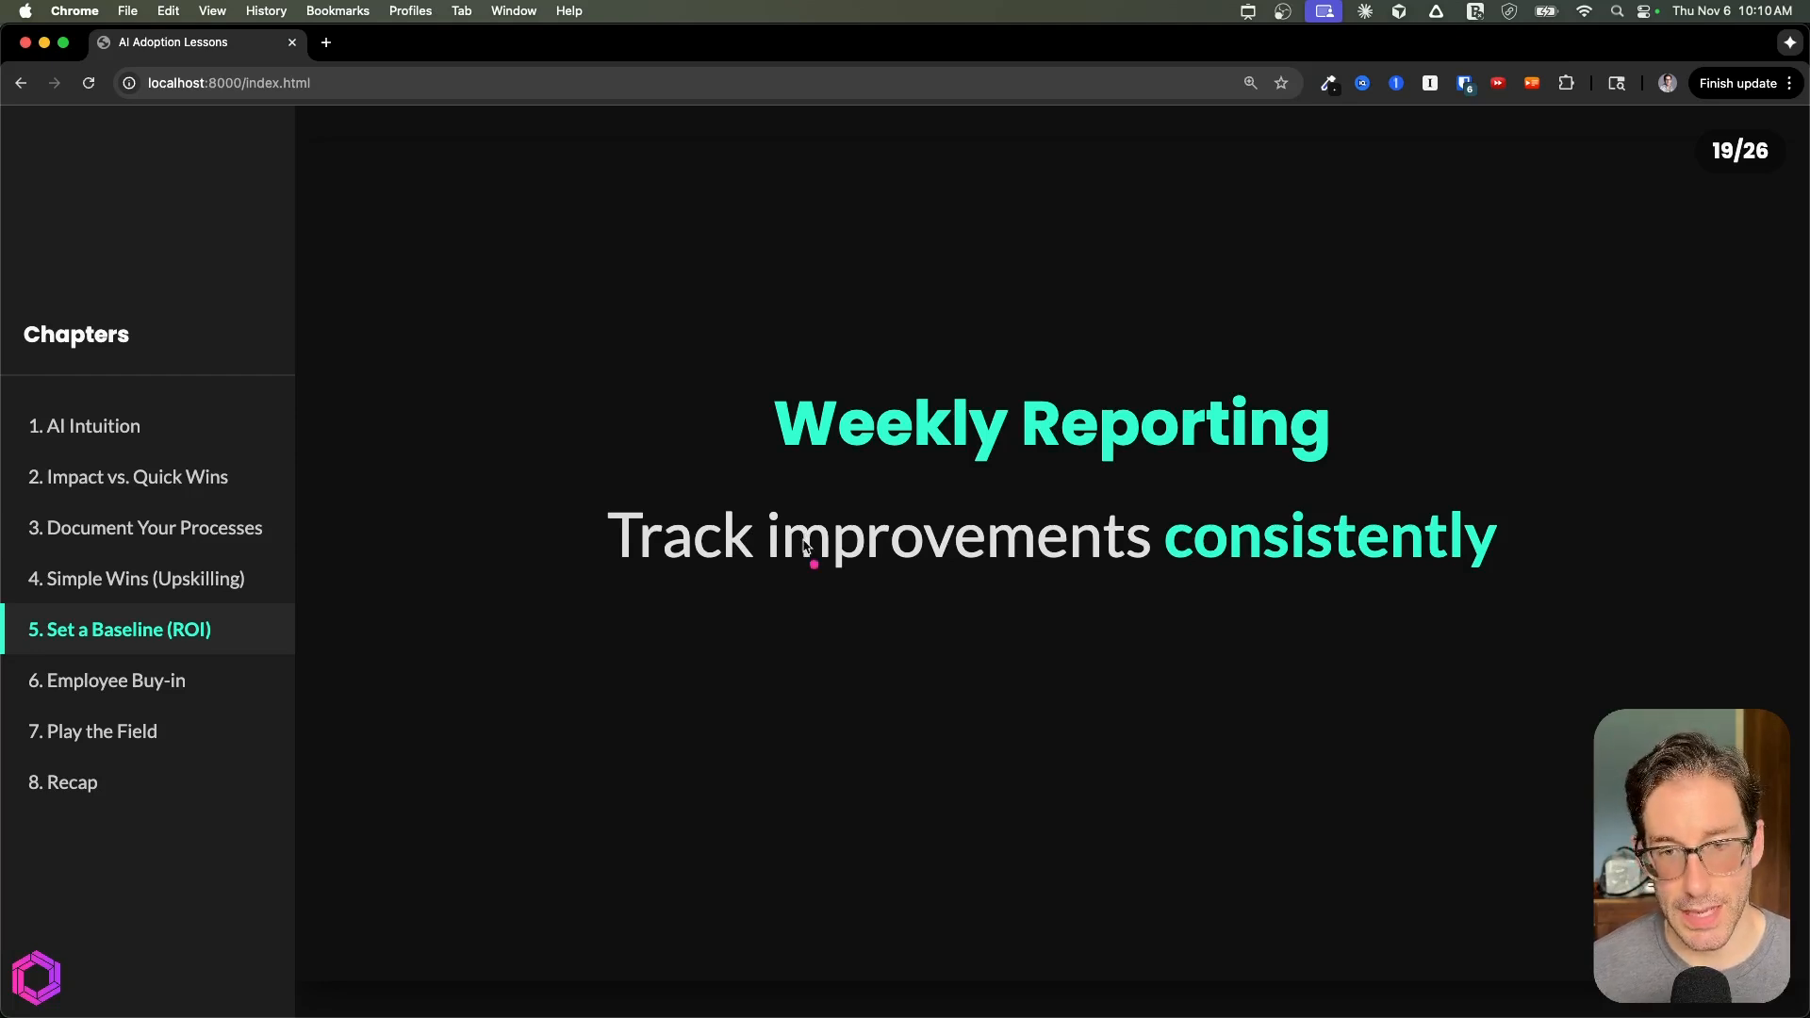
{"action": "mouse_move", "coordinate": [716, 419]}
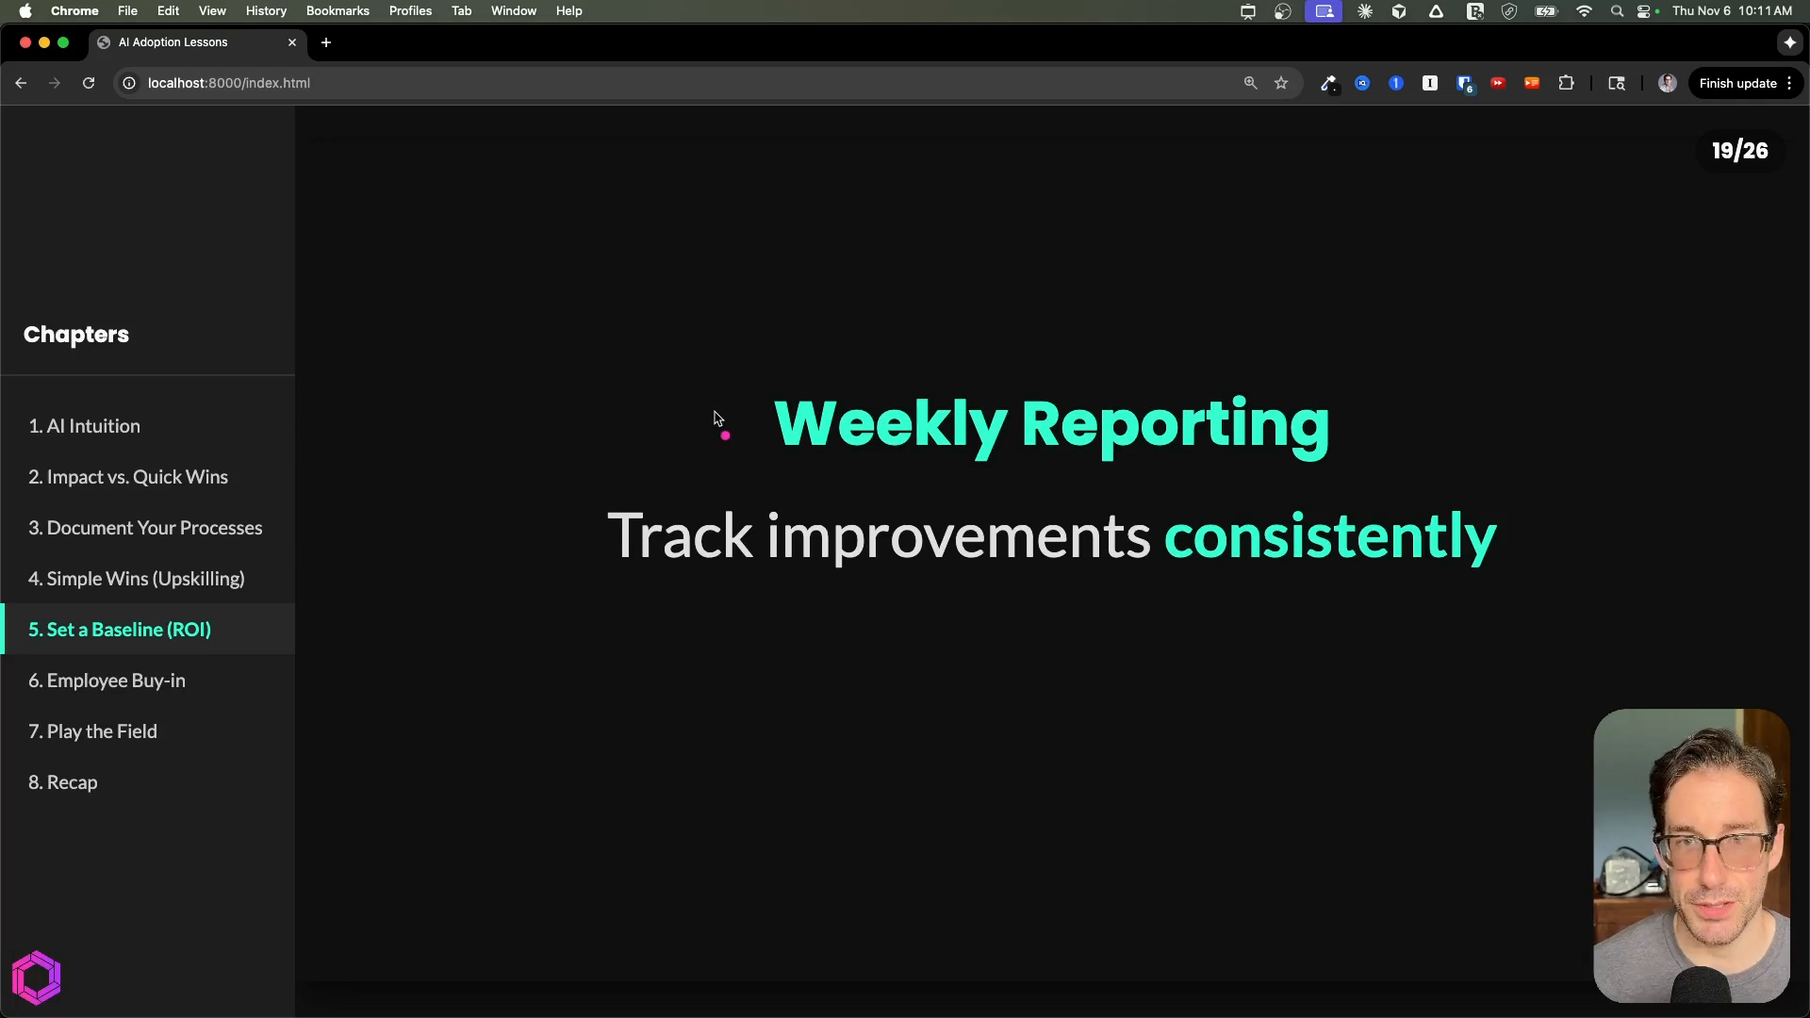
{"action": "mouse_move", "coordinate": [658, 371]}
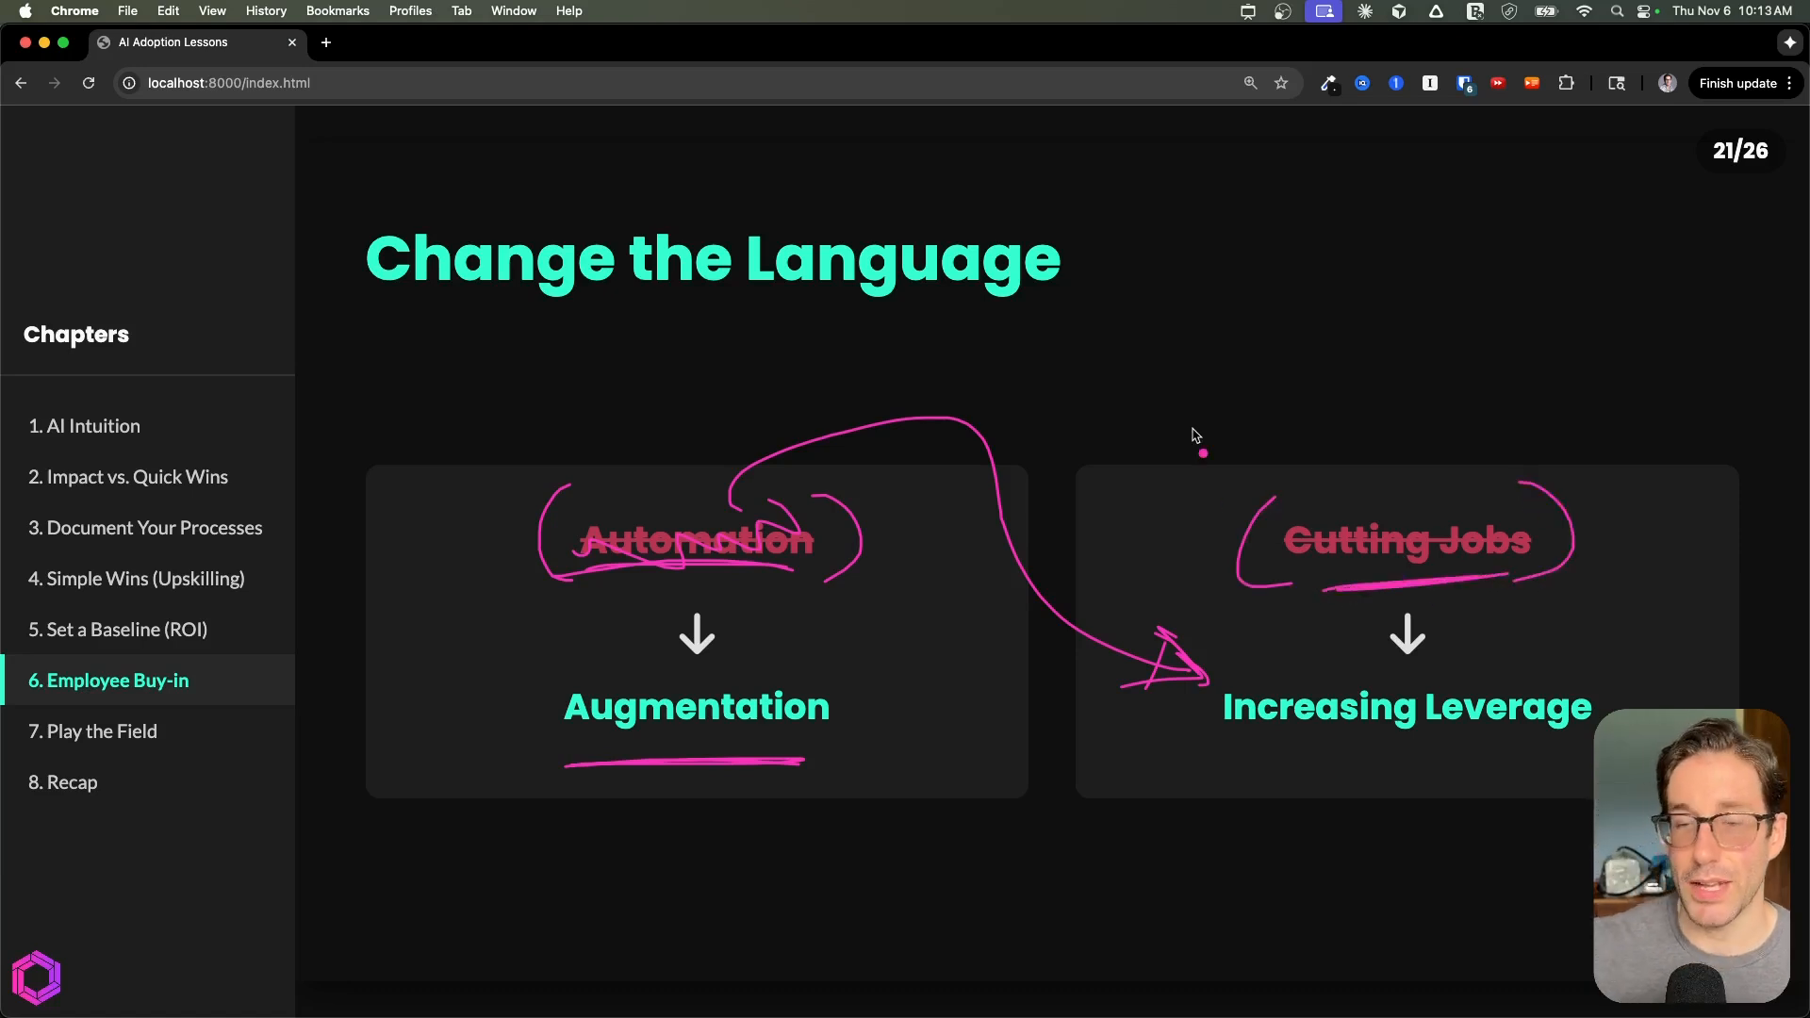
{"action": "mouse_move", "coordinate": [1238, 654]}
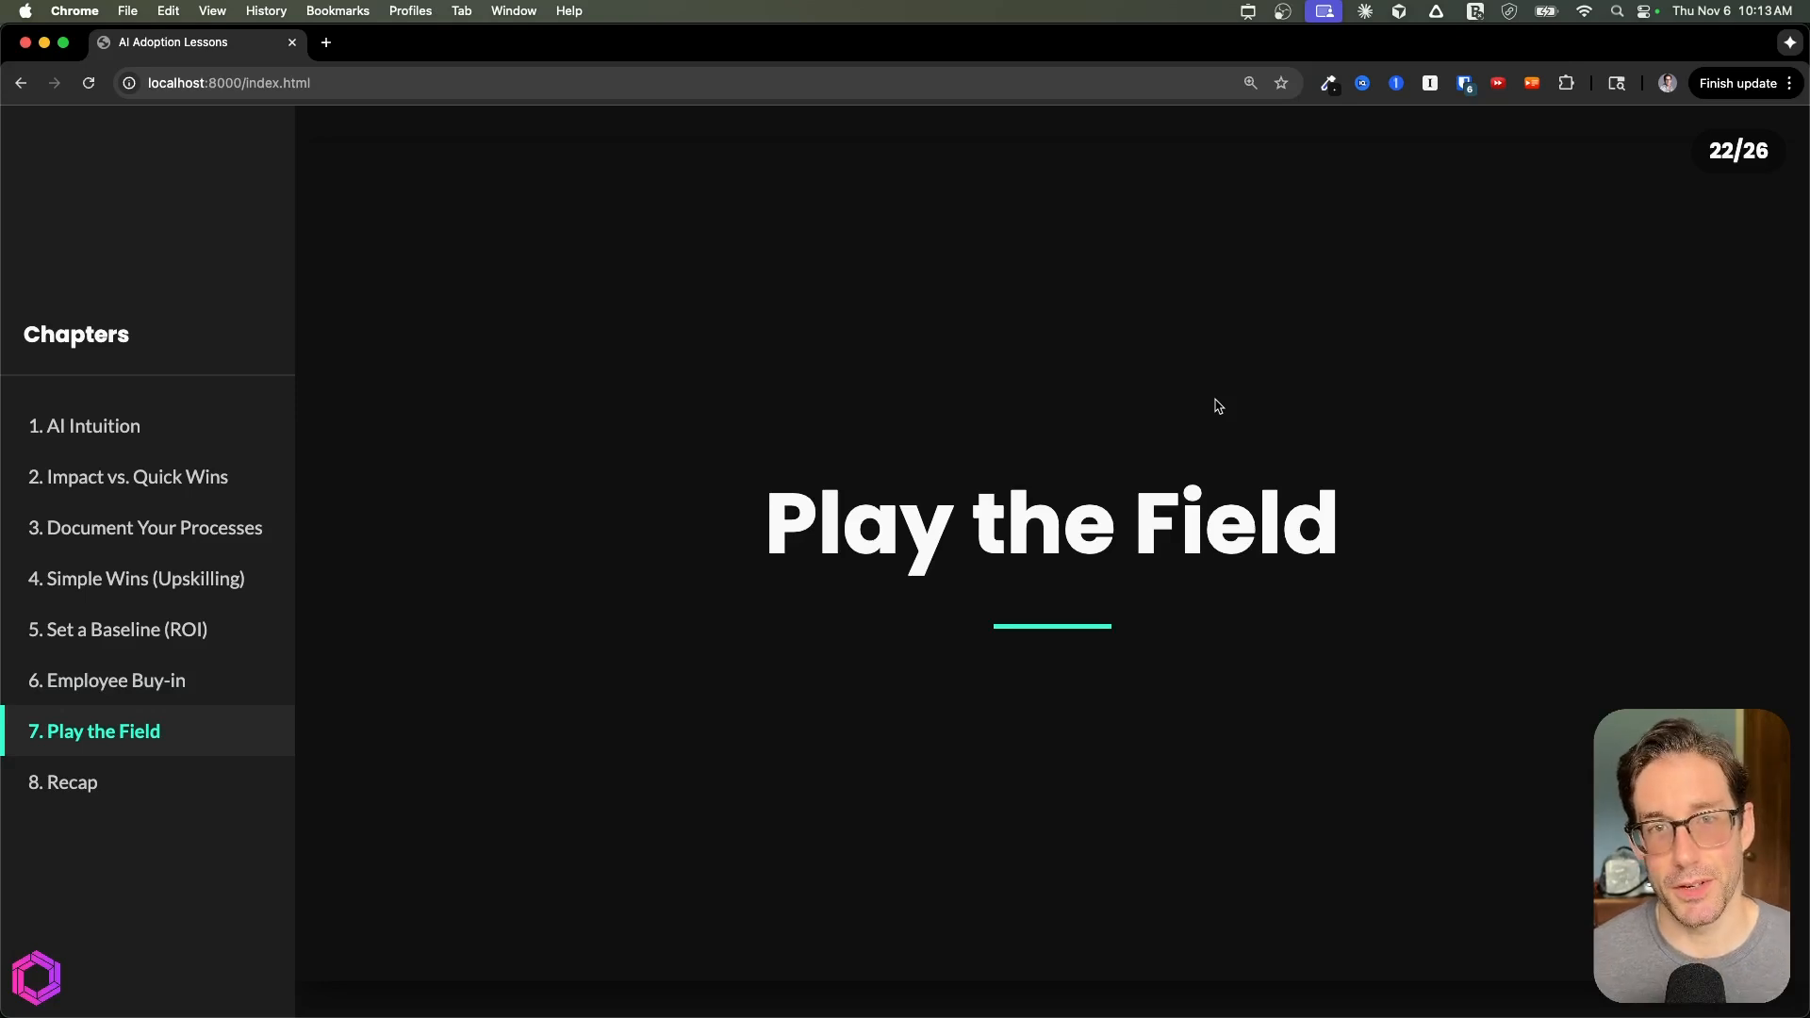
Step: Place a pink pen dot above the title on slide 22, 'Play the Field'
{"action": "left_click", "coordinate": [1226, 423]}
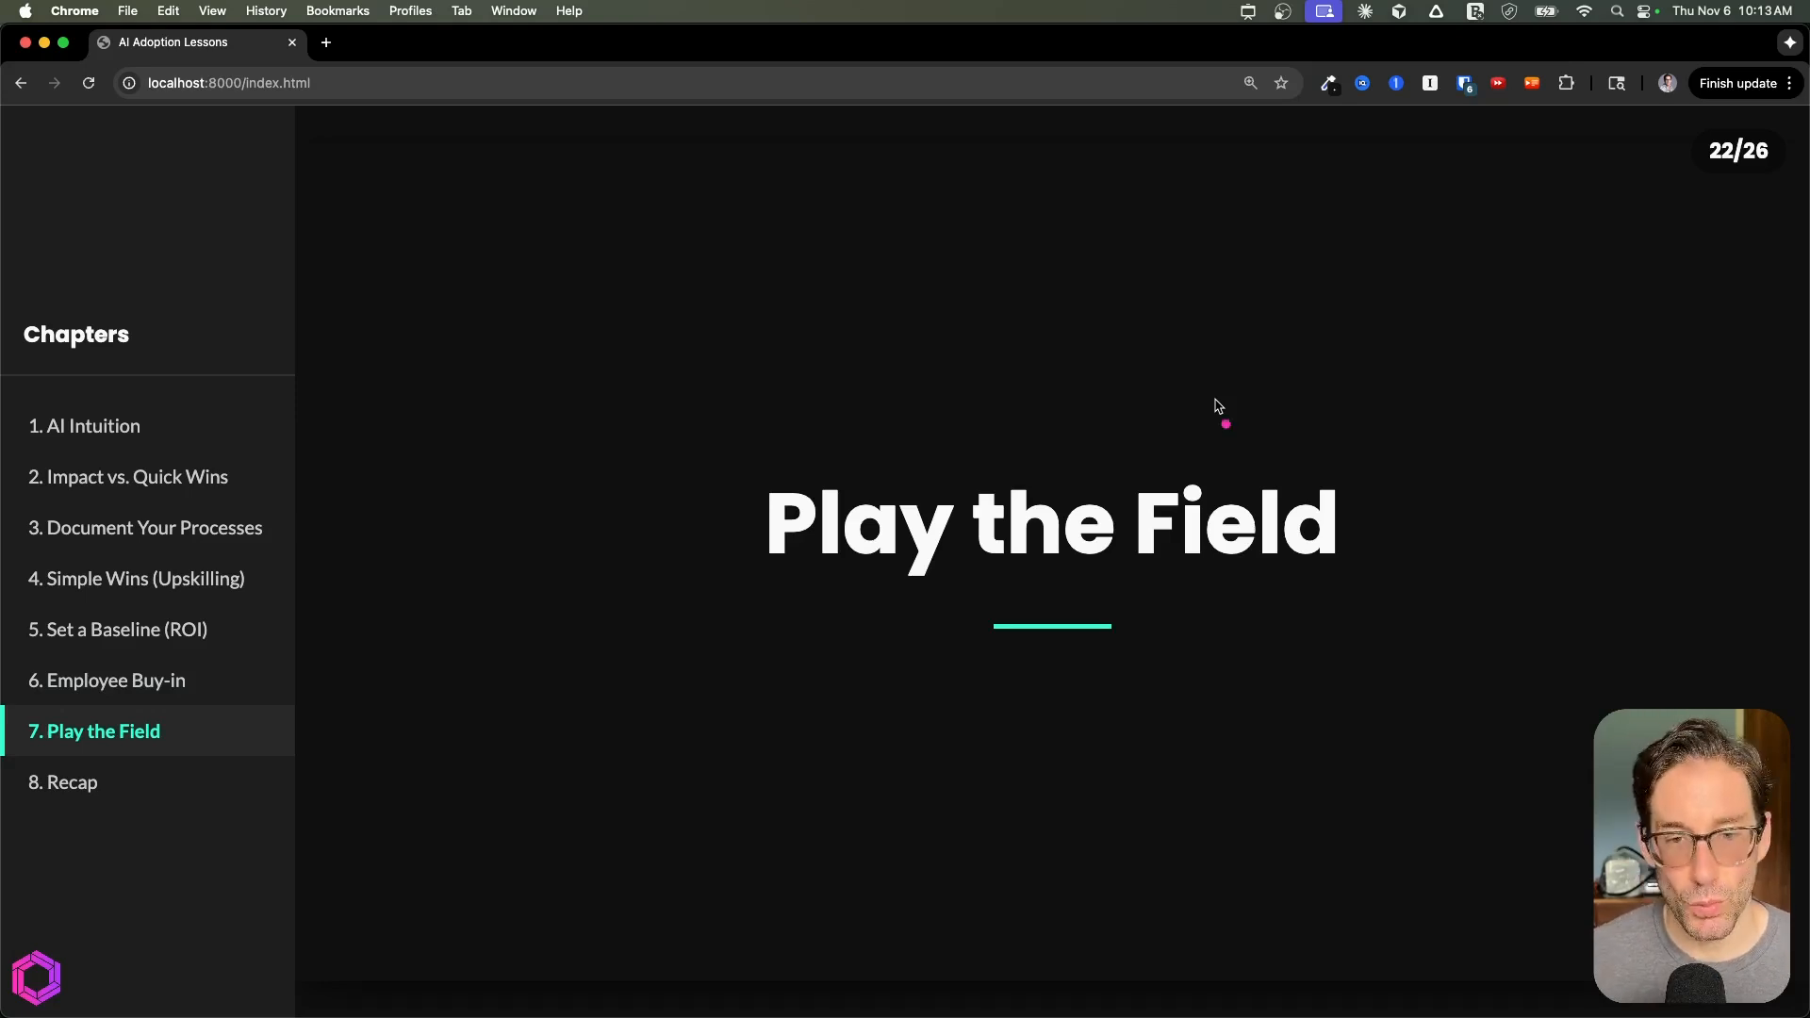
{"action": "mouse_move", "coordinate": [886, 599]}
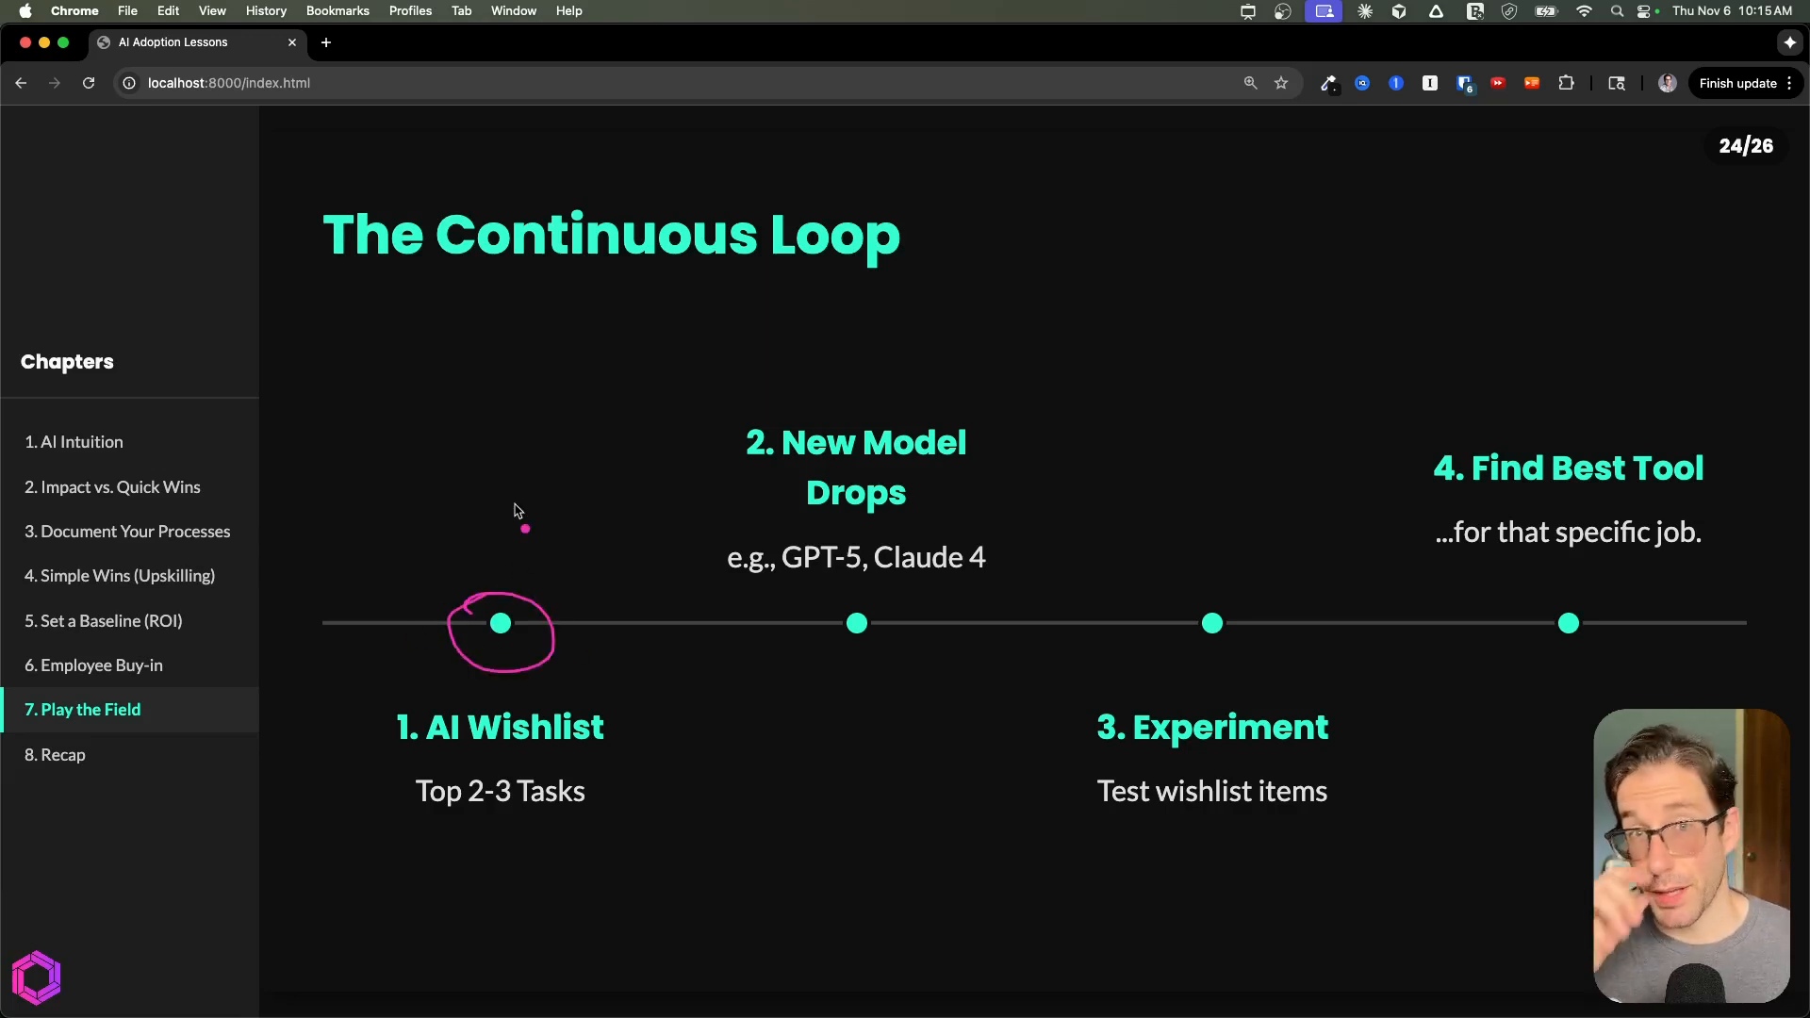
{"action": "mouse_move", "coordinate": [335, 688]}
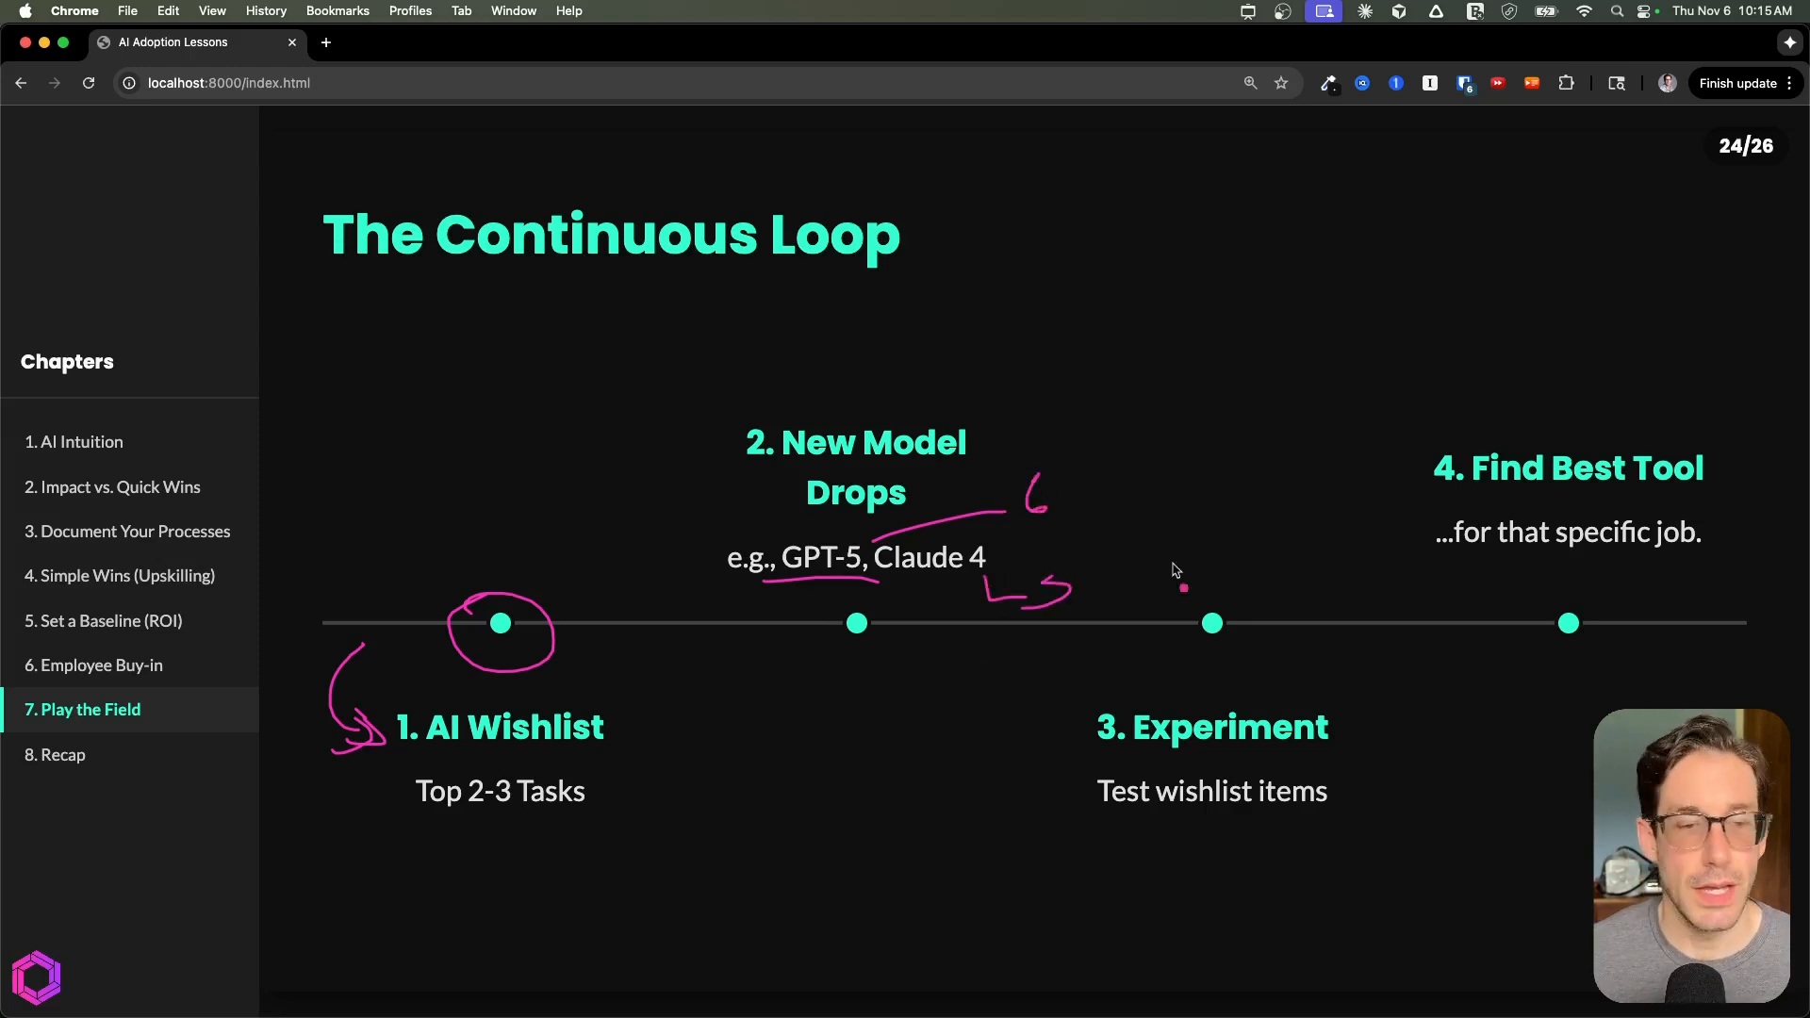
{"action": "mouse_move", "coordinate": [912, 580]}
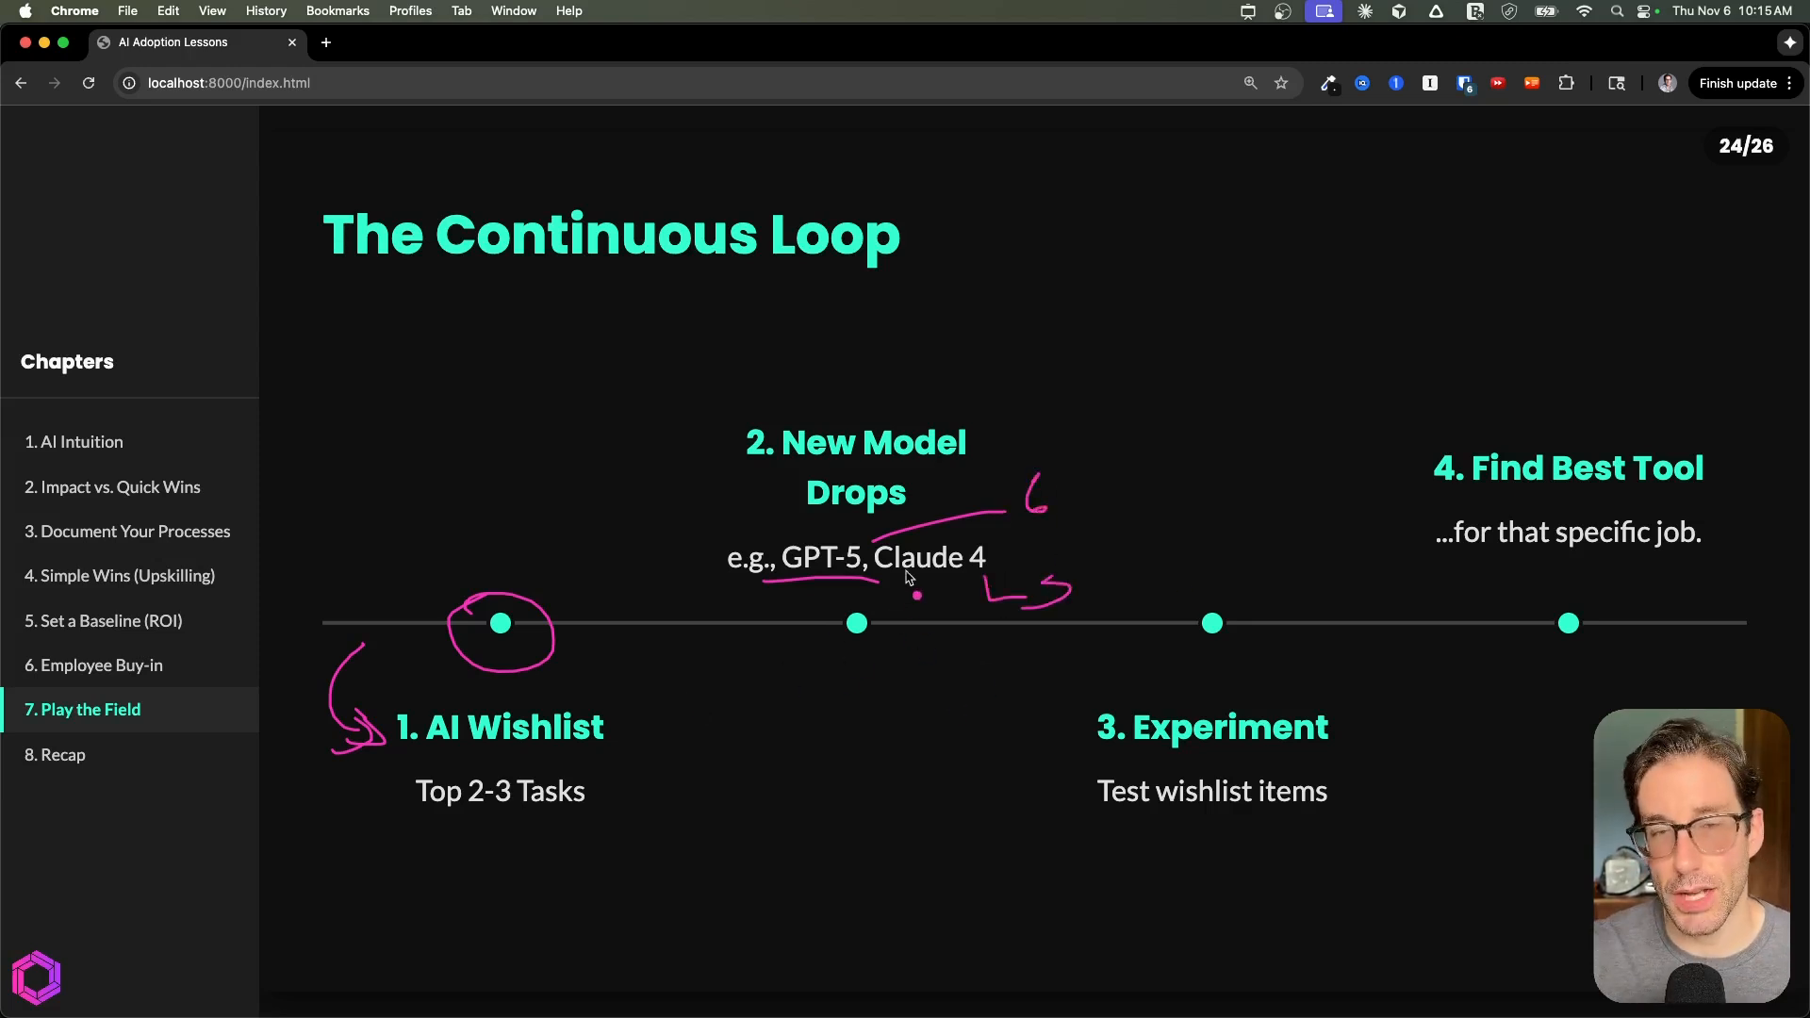
{"action": "mouse_move", "coordinate": [912, 541]}
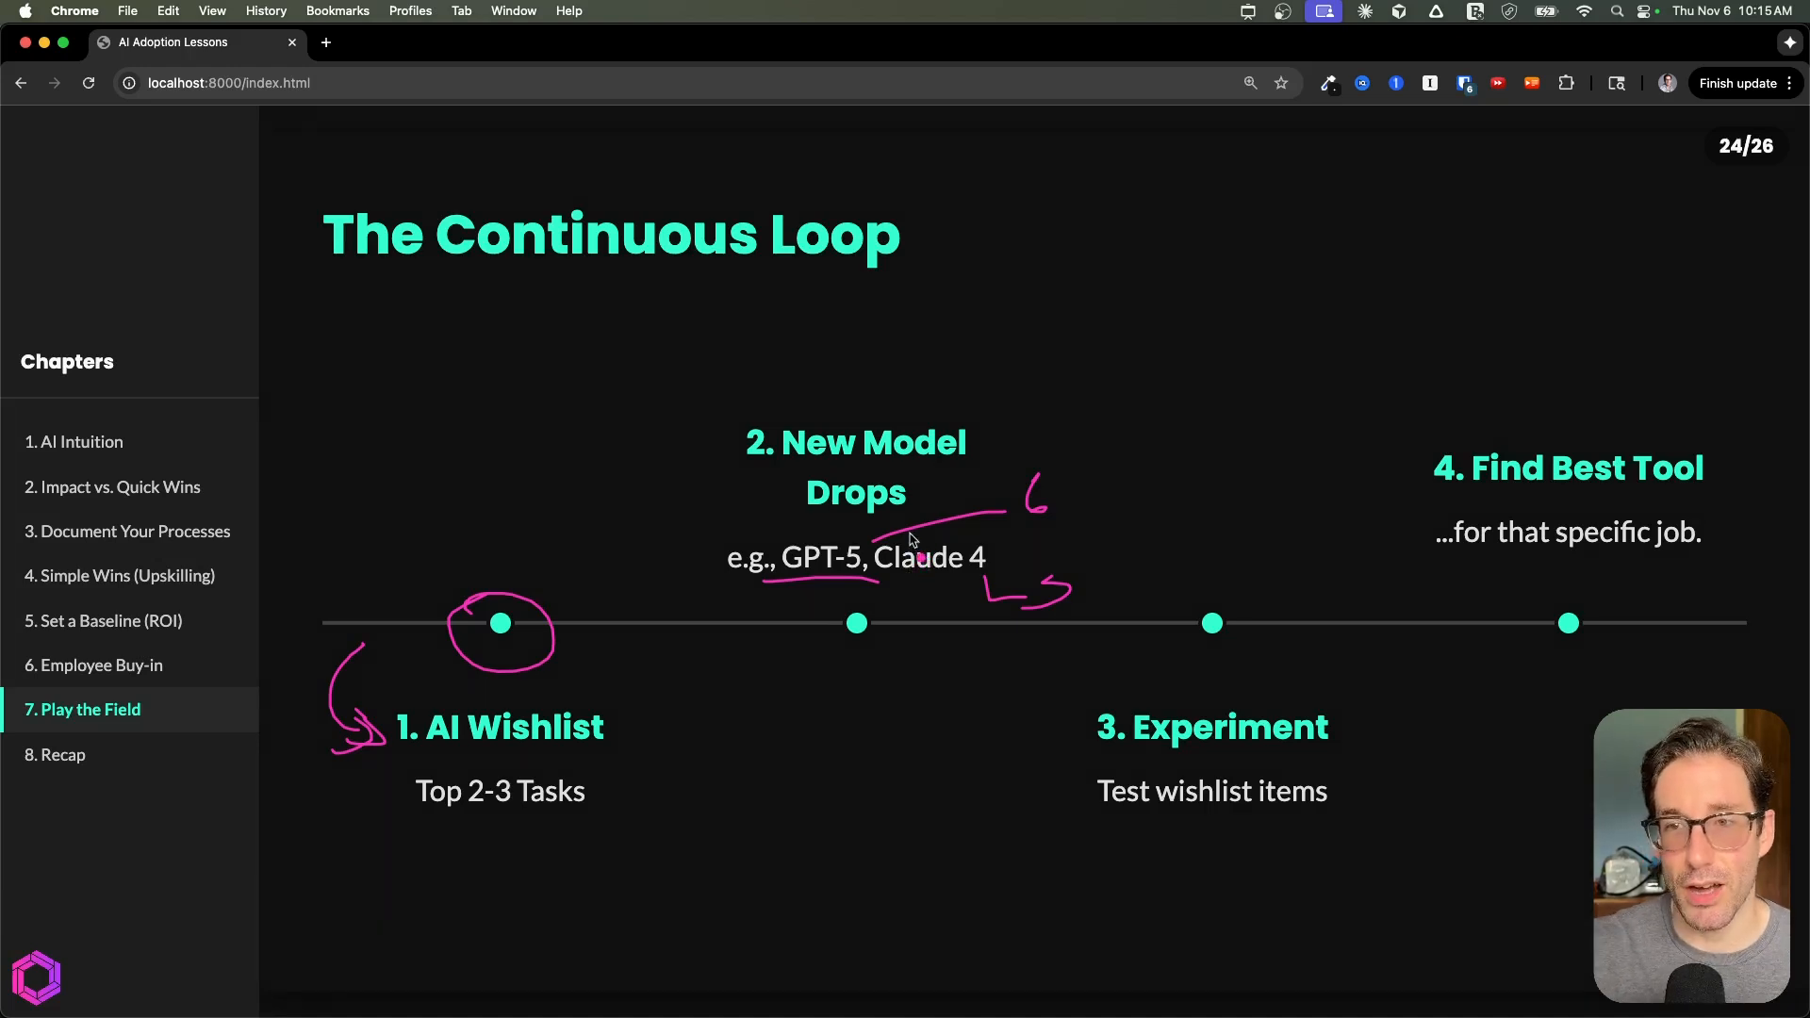
{"action": "mouse_move", "coordinate": [918, 525]}
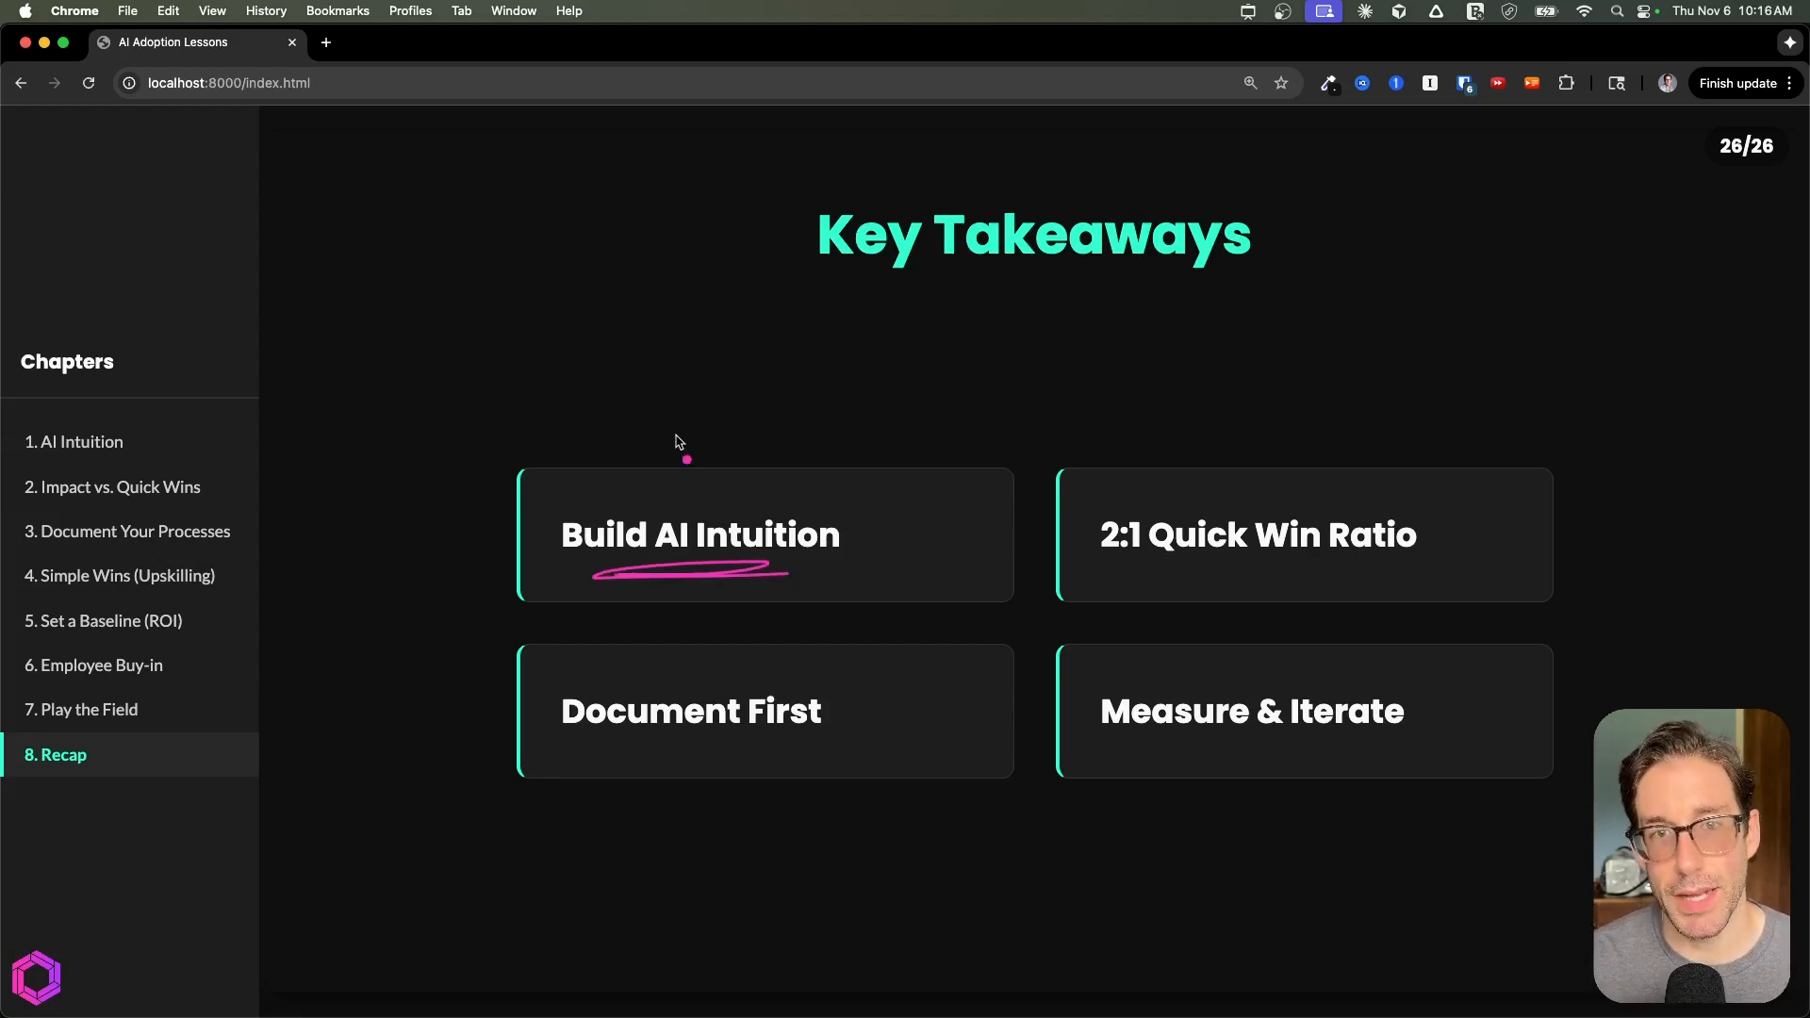
{"action": "mouse_move", "coordinate": [1175, 579]}
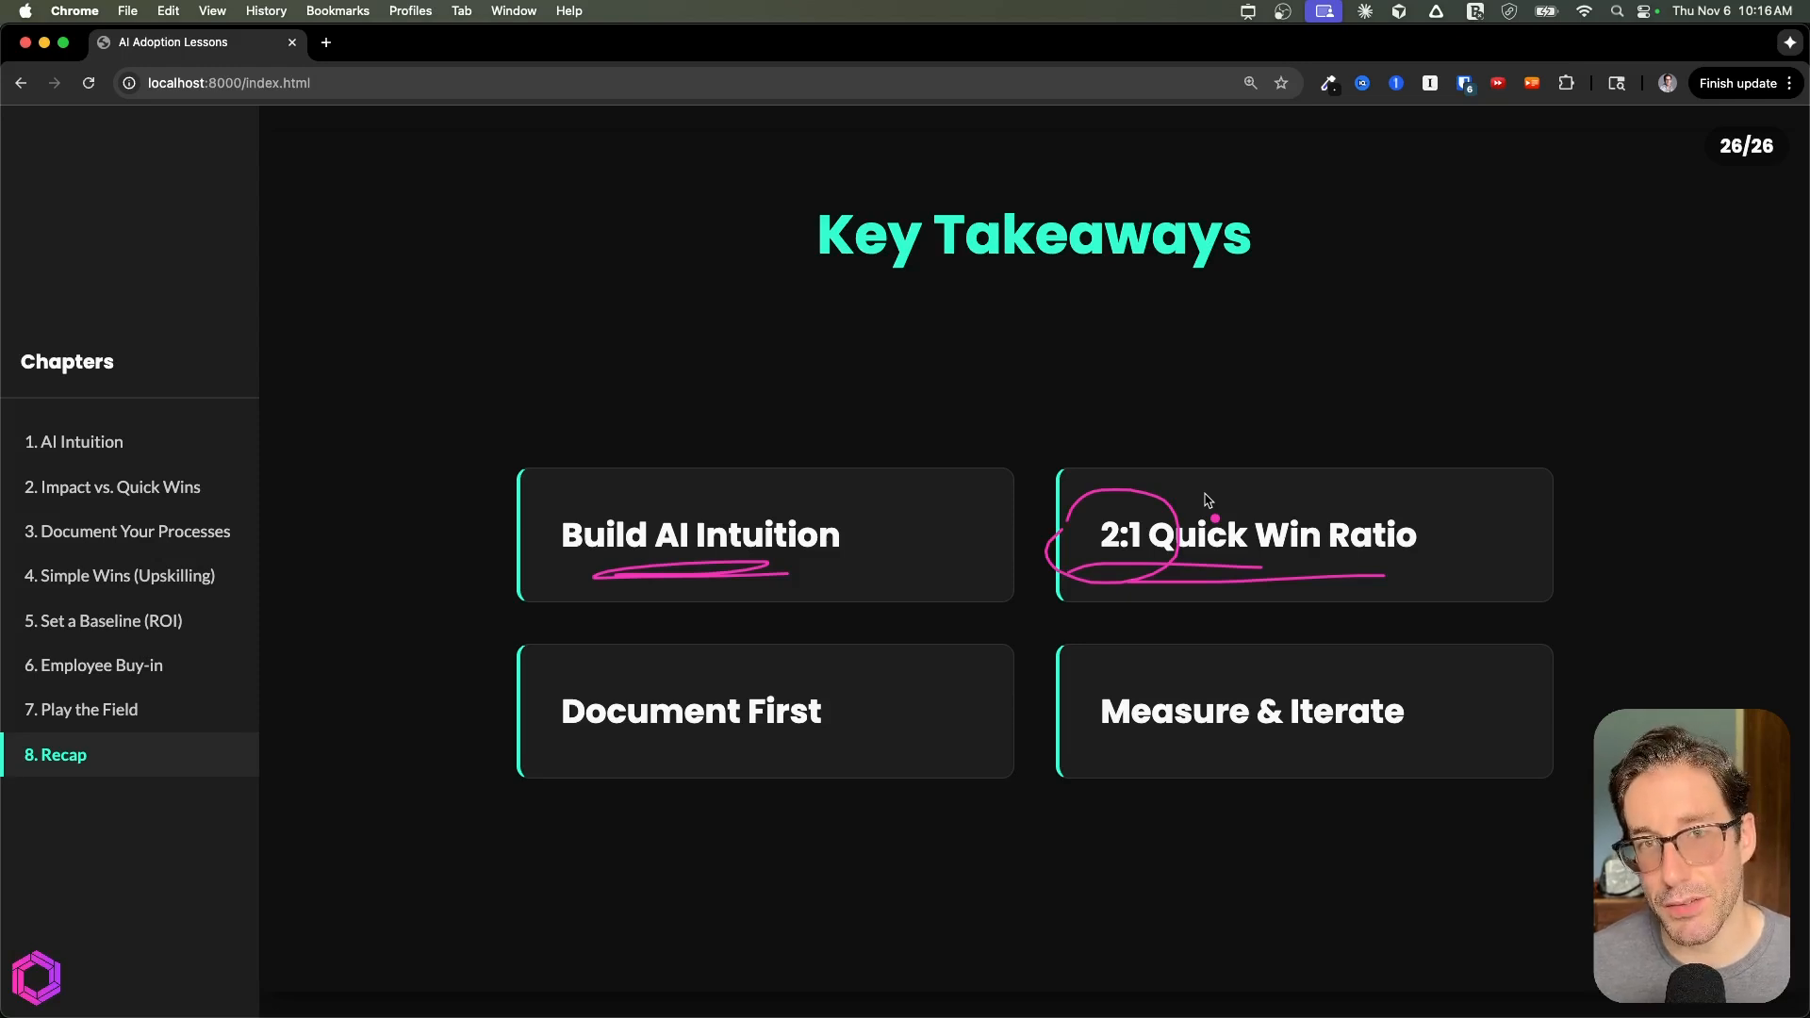
{"action": "mouse_move", "coordinate": [632, 742]}
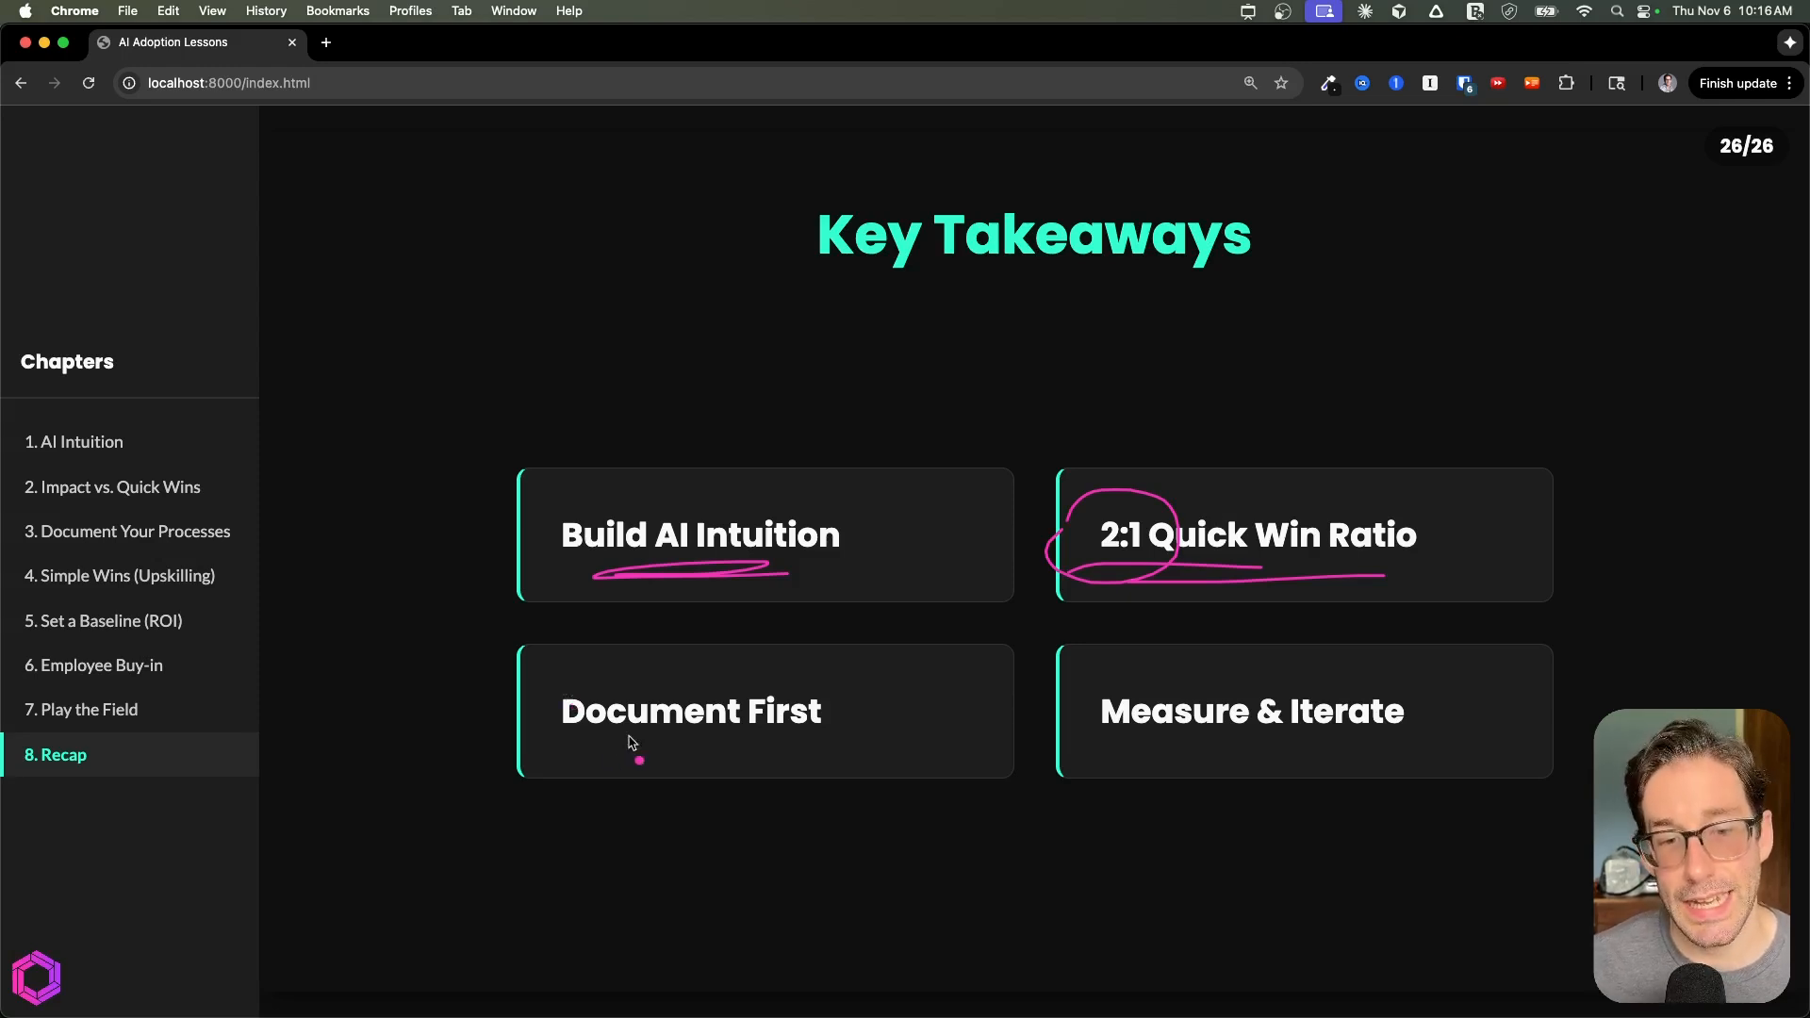